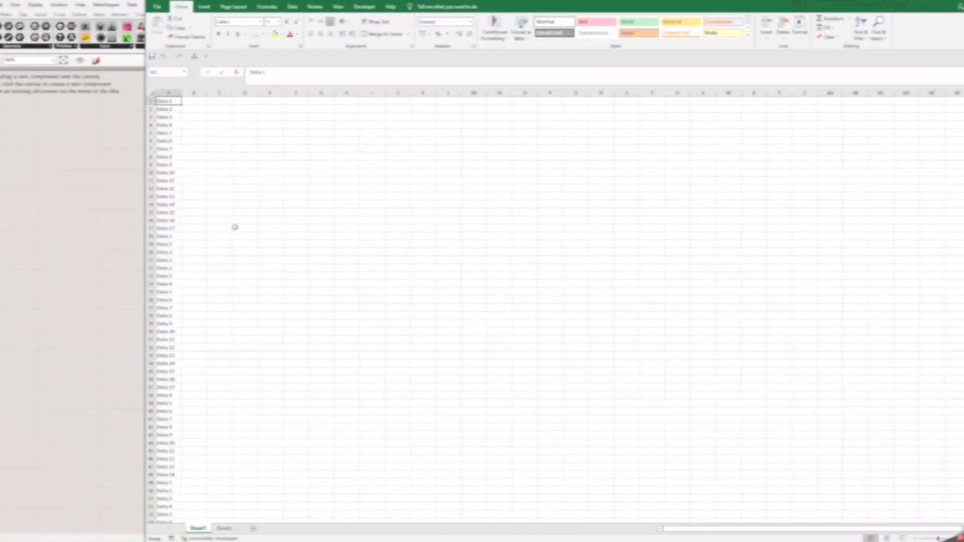
Remove duplicates from column F, leaving its 17 unique values.
scroll(down, 3)
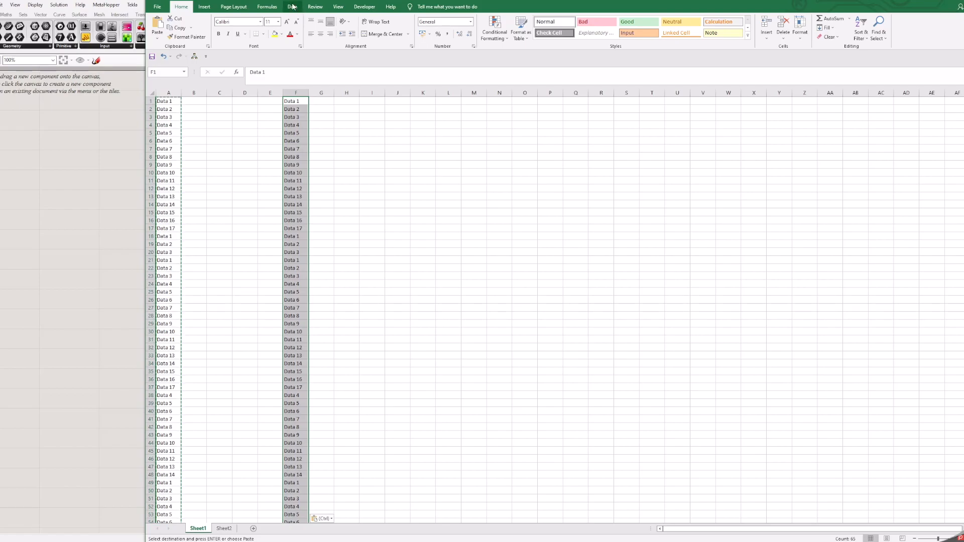
click(292, 7)
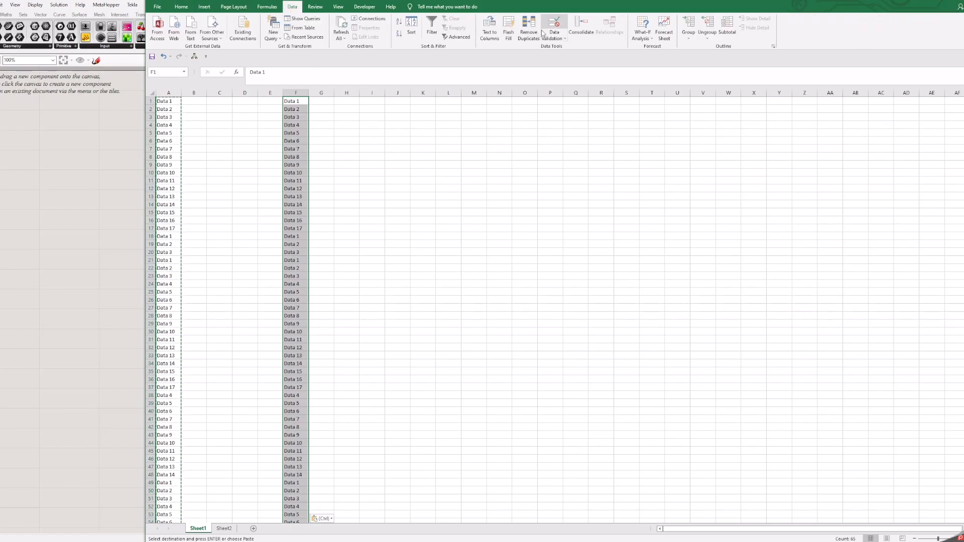
click(529, 27)
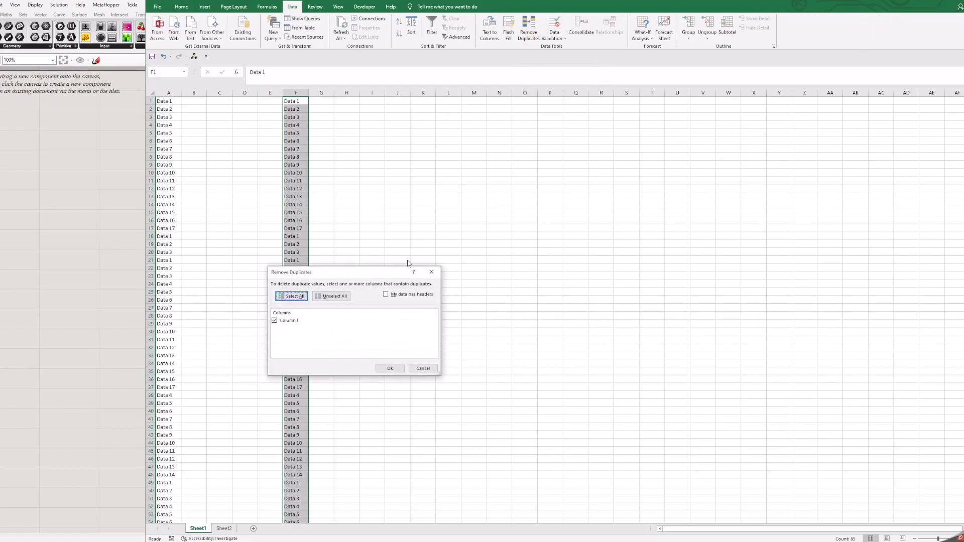
click(390, 367)
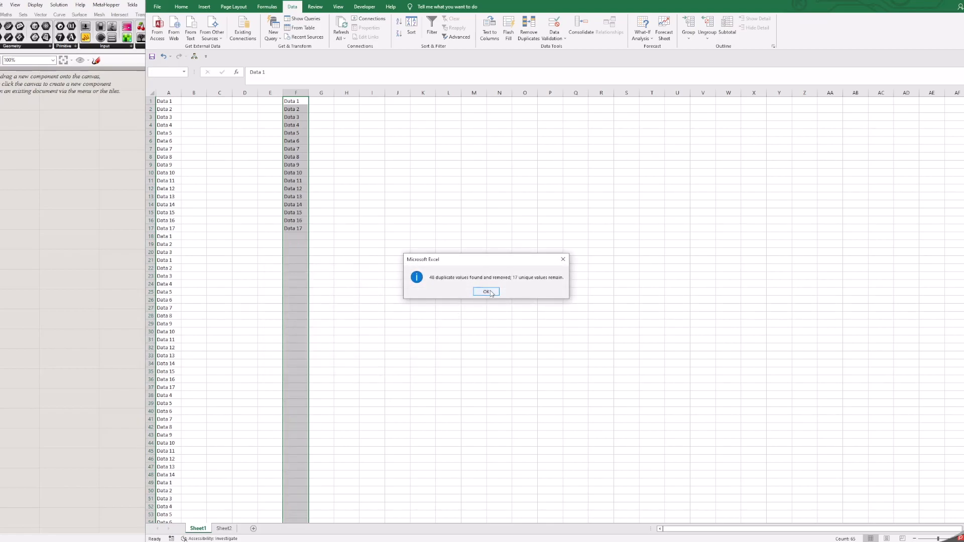
click(486, 291)
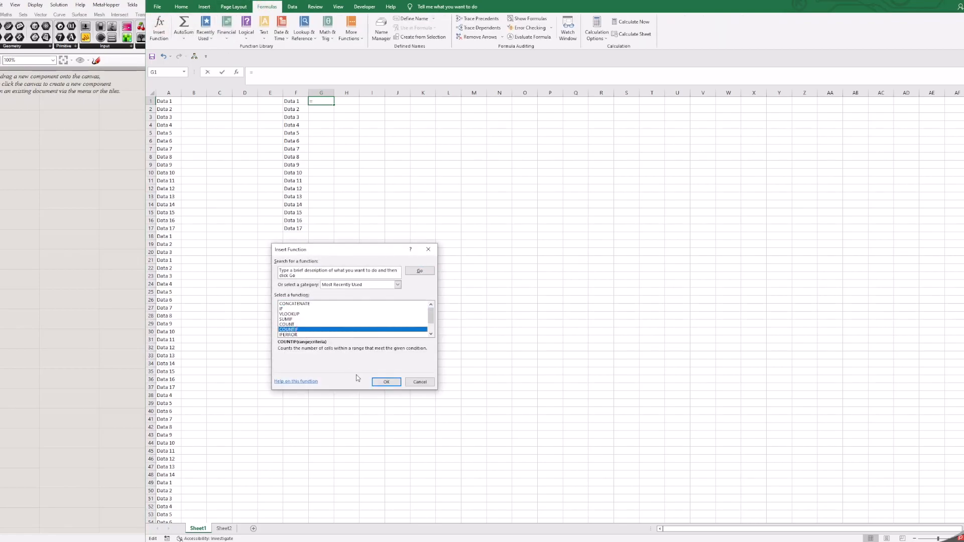
Start a COUNTIF formula with range $A$1:$A$65.
click(386, 381)
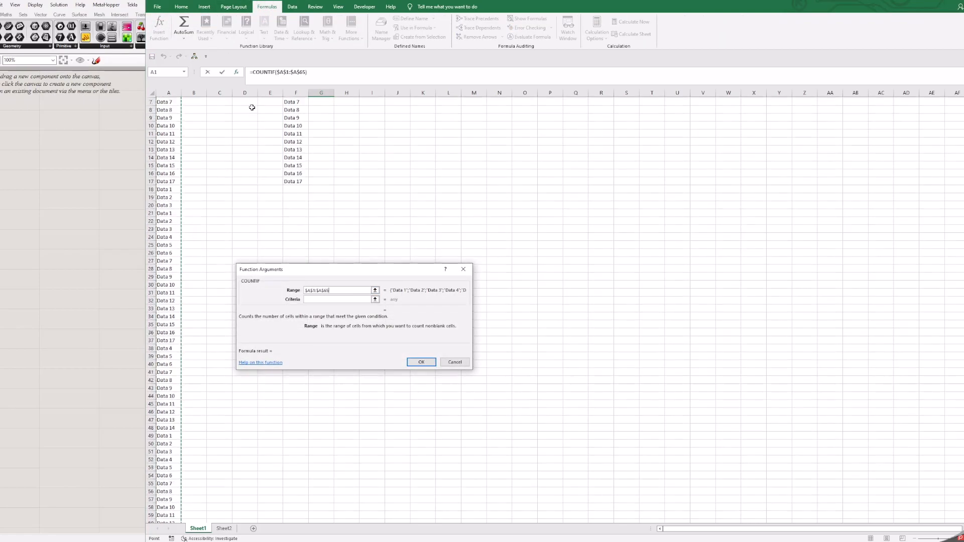
click(420, 361)
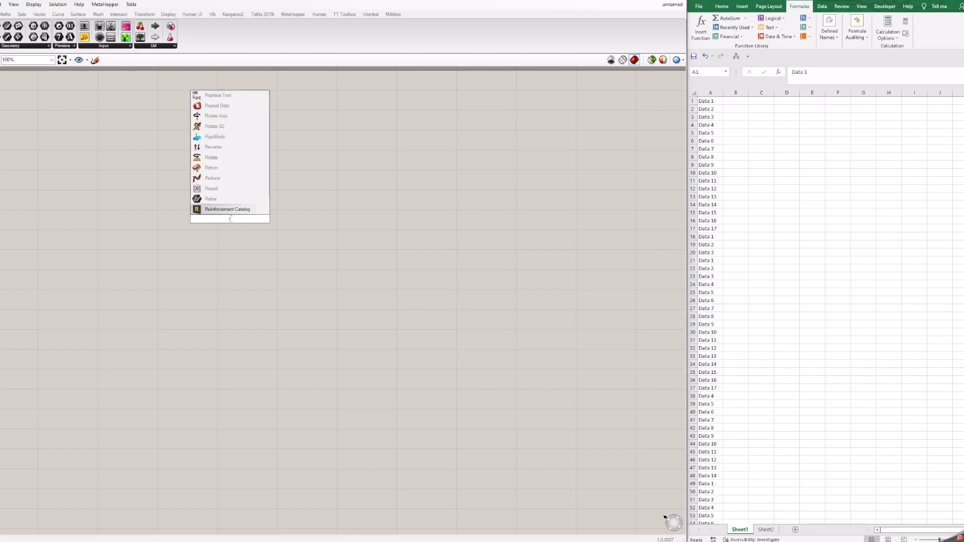
Add a Read Excel Sheet component with a Boolean Toggle for its Run input.
text(read)
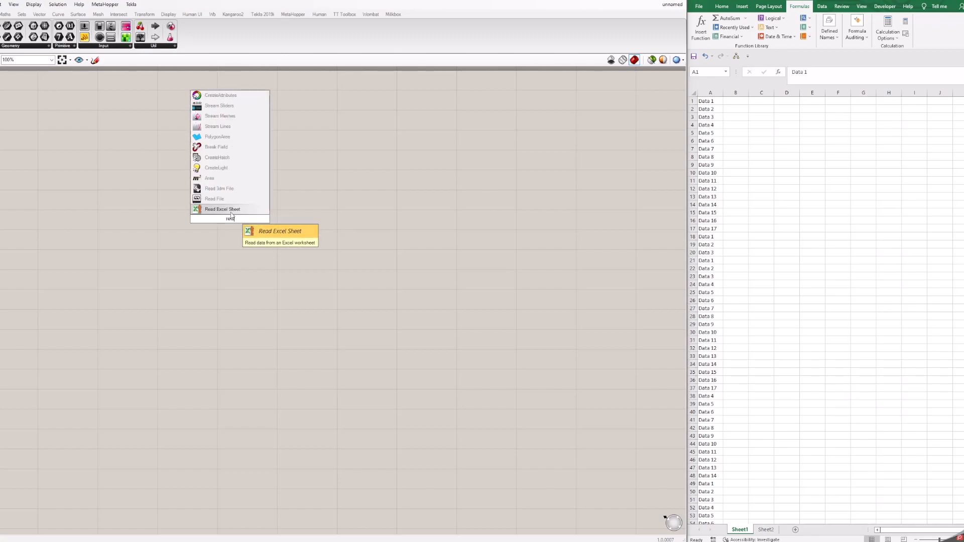
click(222, 209)
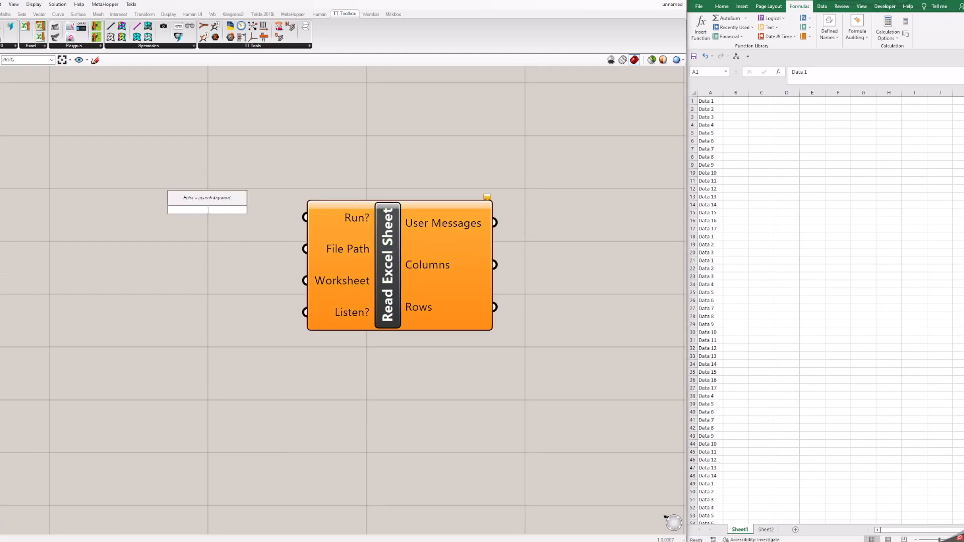
text(boo)
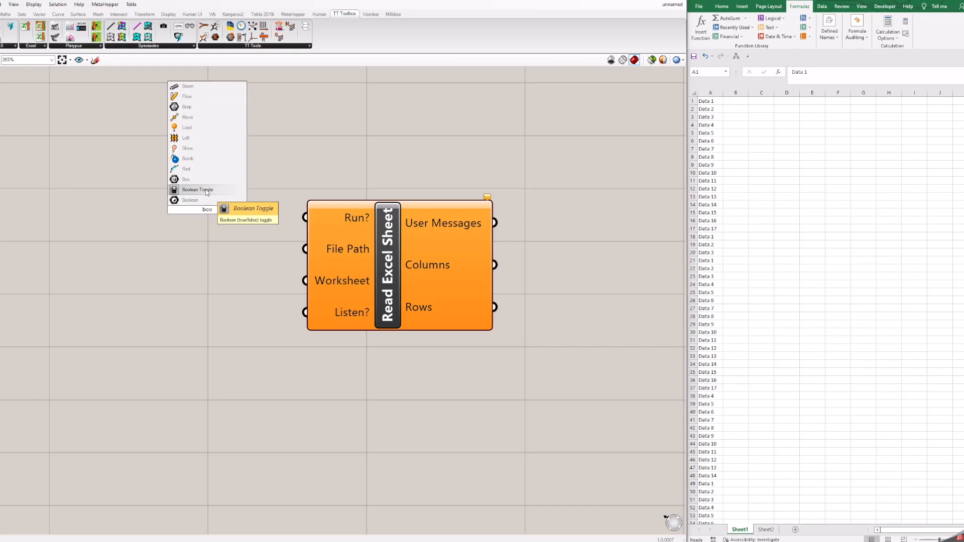
click(197, 190)
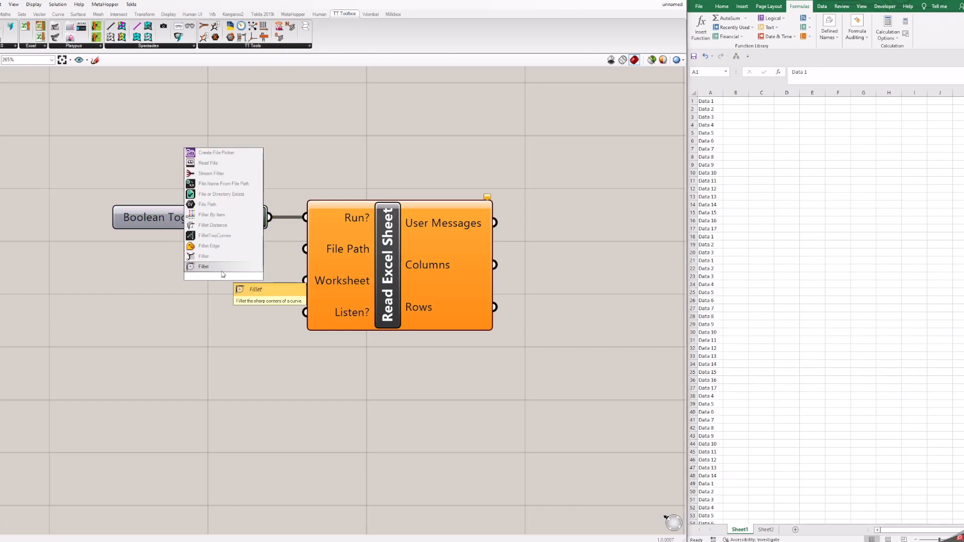
Add a File Path parameter beside the Read Excel Sheet component.
text(file p)
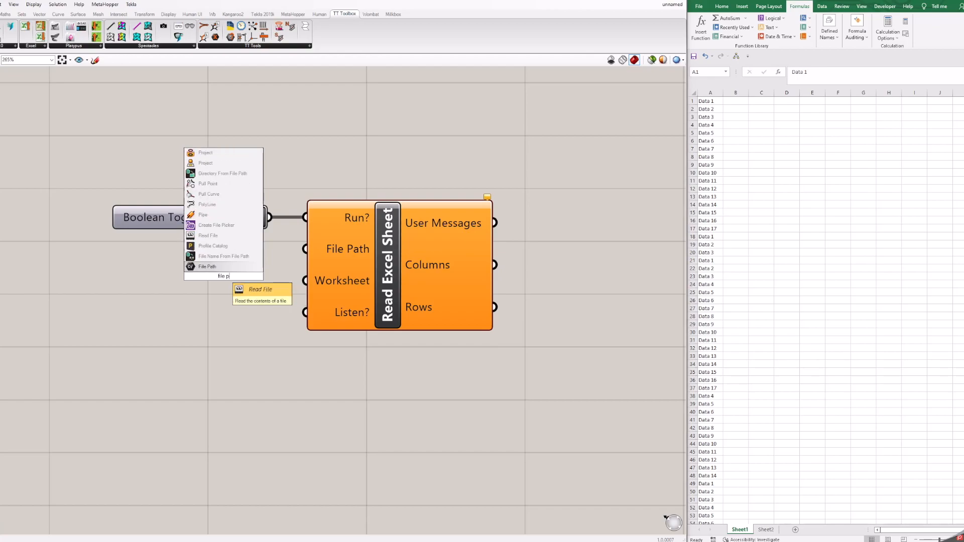
click(207, 266)
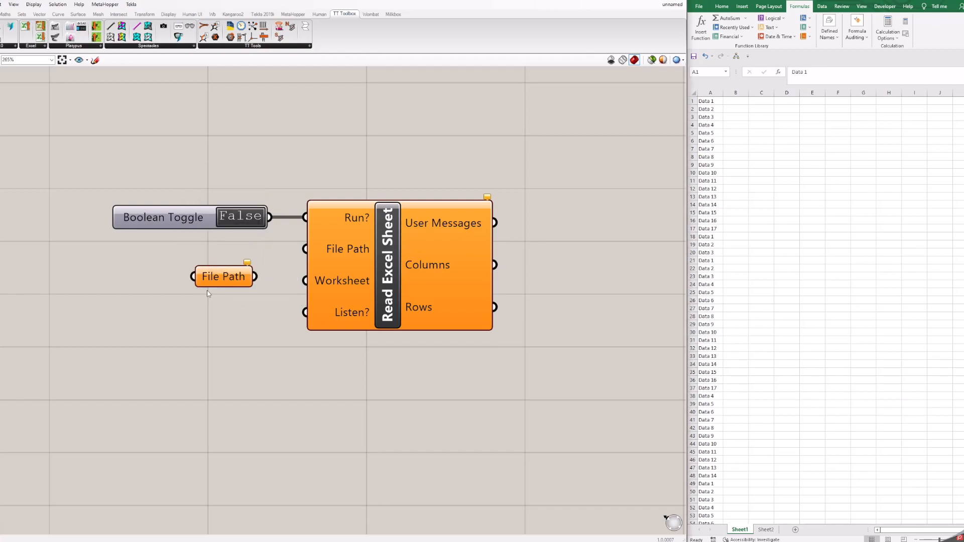
Select an existing workbook for the File Path and feed it into Read Excel Sheet.
right_click(223, 276)
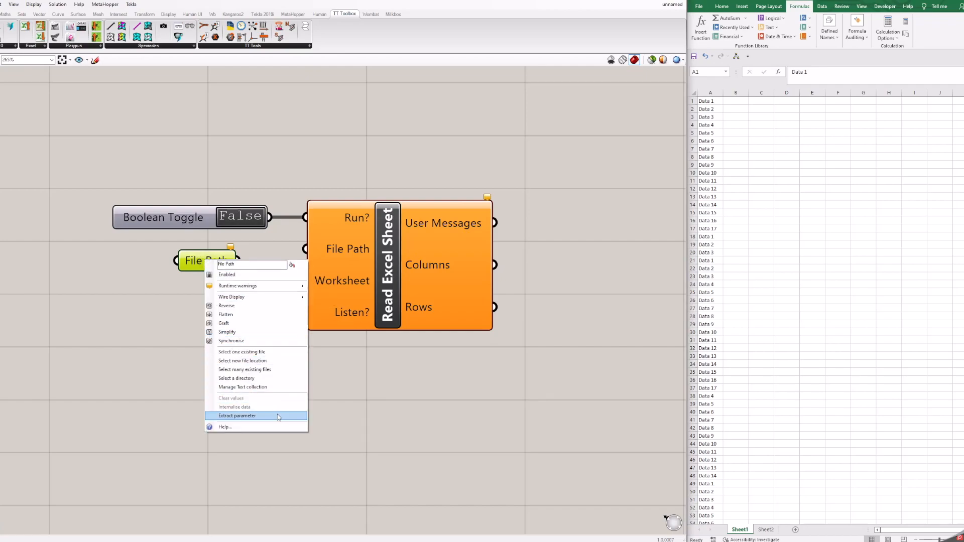
mouse_move(256, 387)
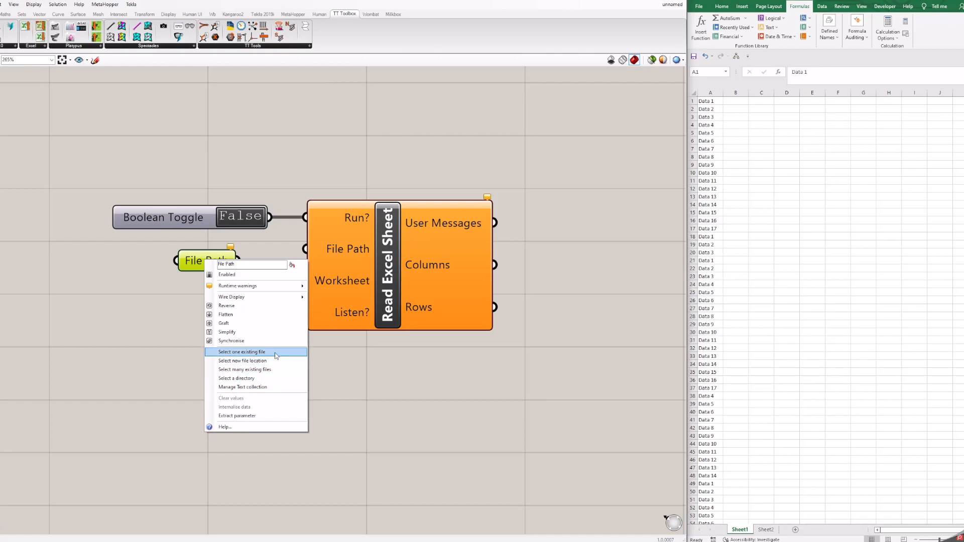
click(242, 351)
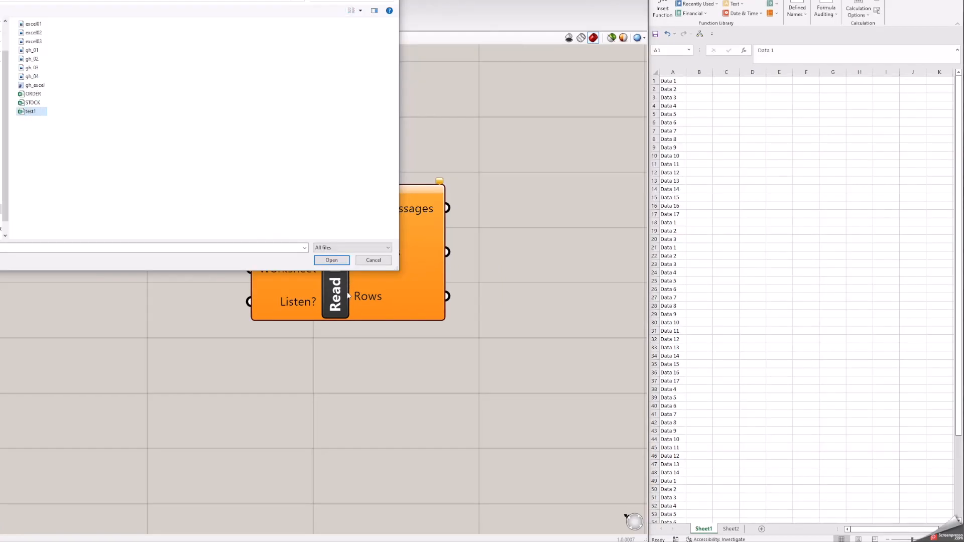
click(332, 260)
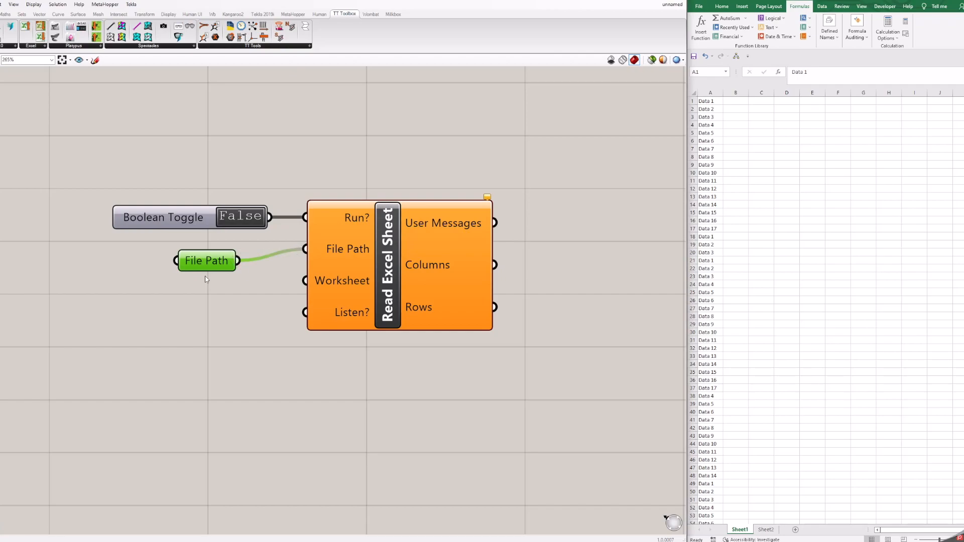
click(240, 217)
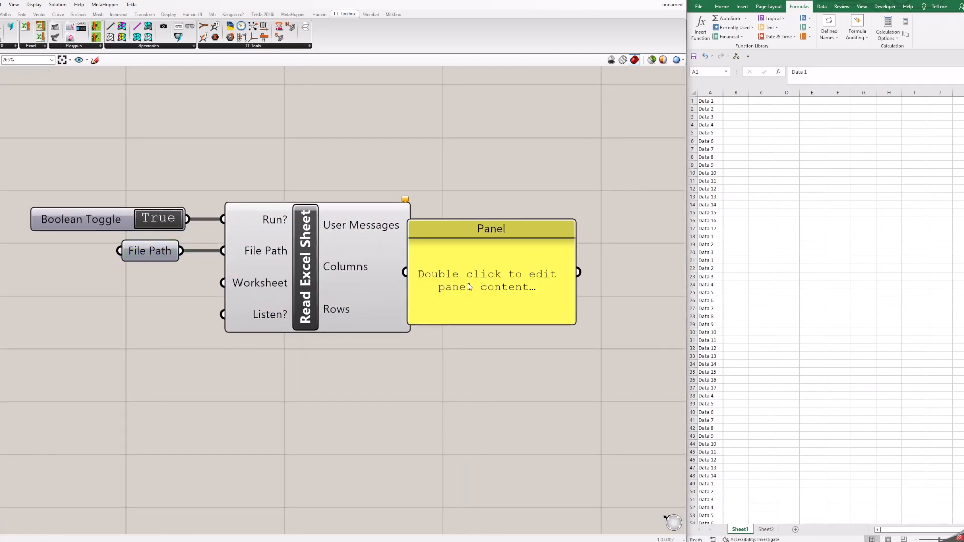
Show Columns in a panel, add Create Set and Member Index, and panel the 17 counts.
drag(492, 228, 581, 219)
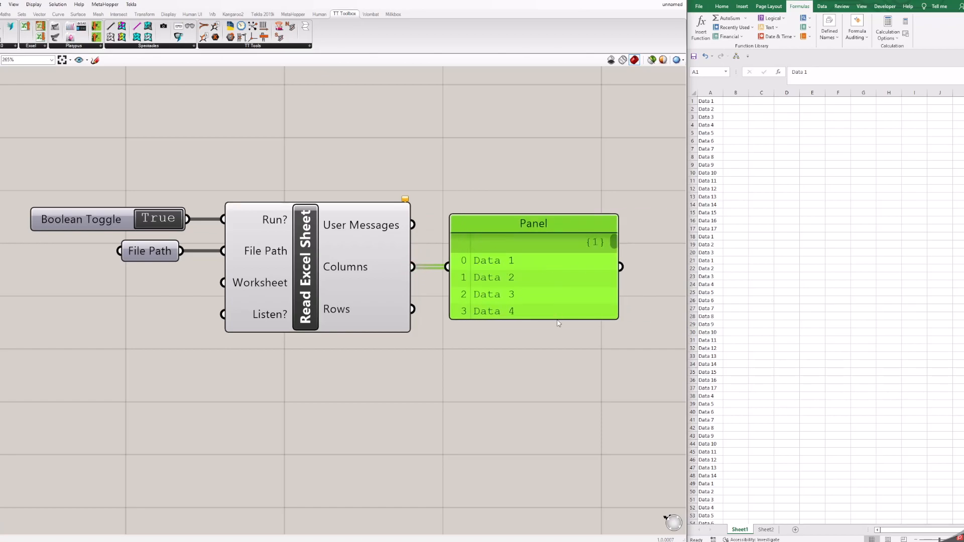
scroll(down, 3)
text(create)
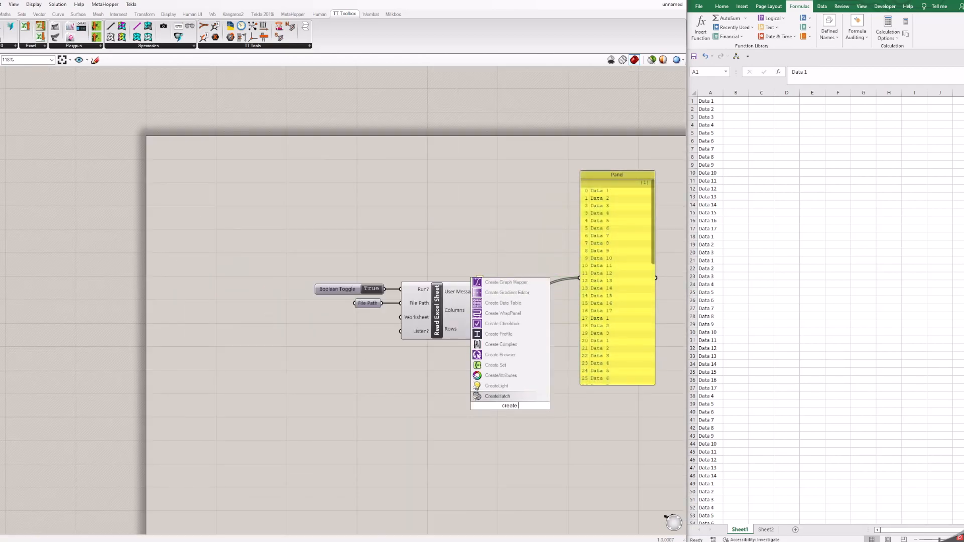
click(495, 365)
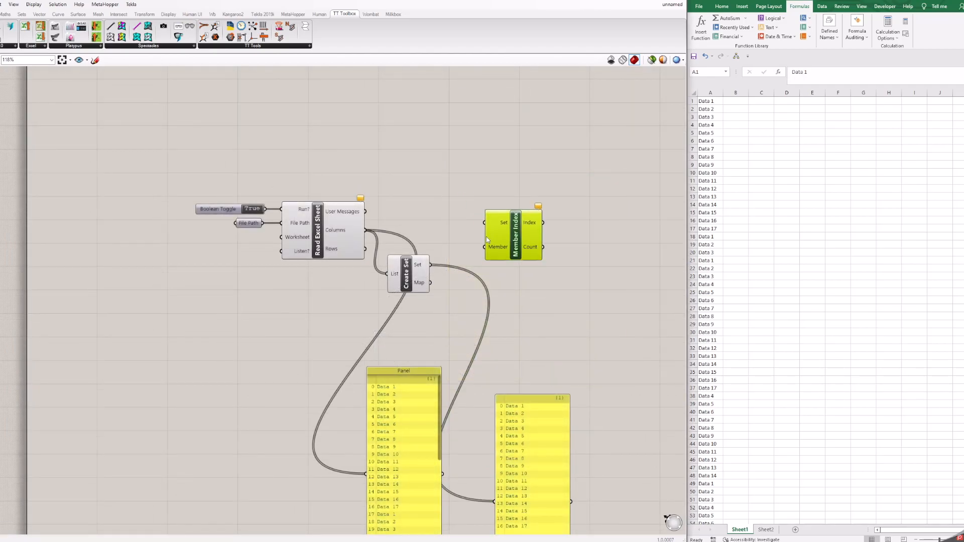
mouse_move(428, 265)
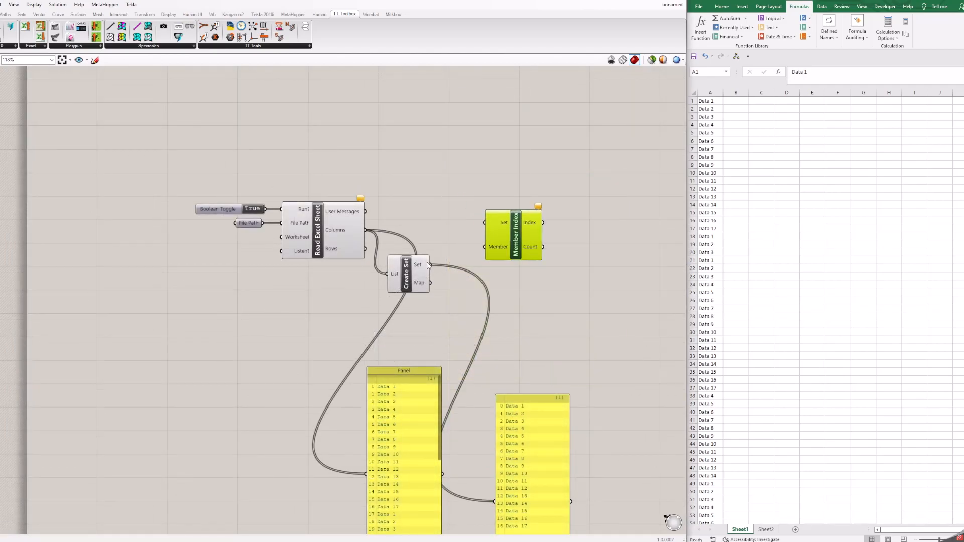
mouse_move(428, 265)
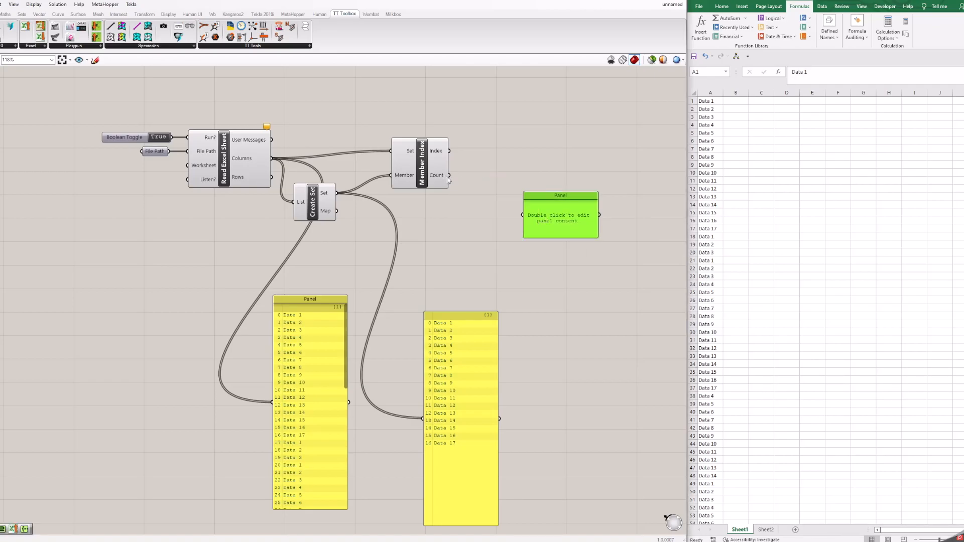
drag(447, 175, 522, 316)
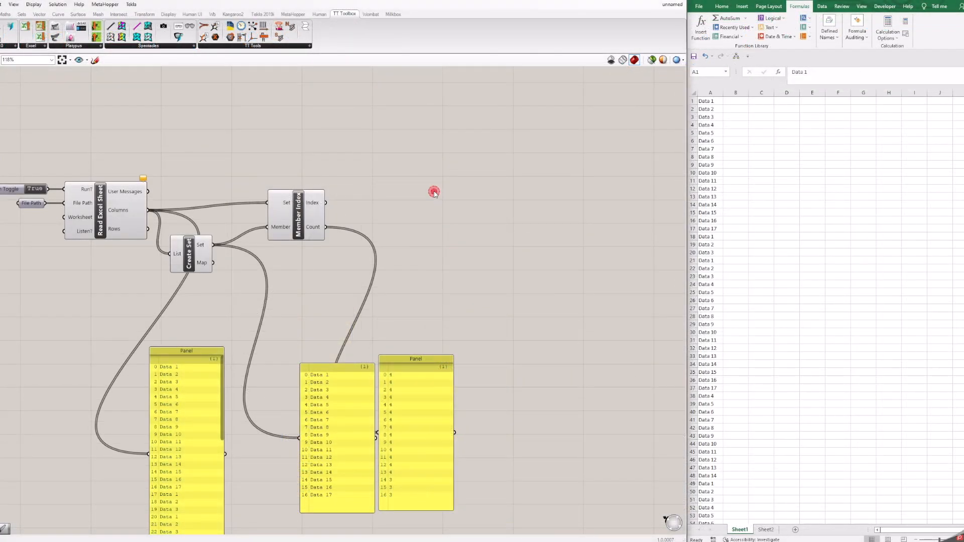
Add a Merge component joining the unique set and counts into one panel.
text(merge)
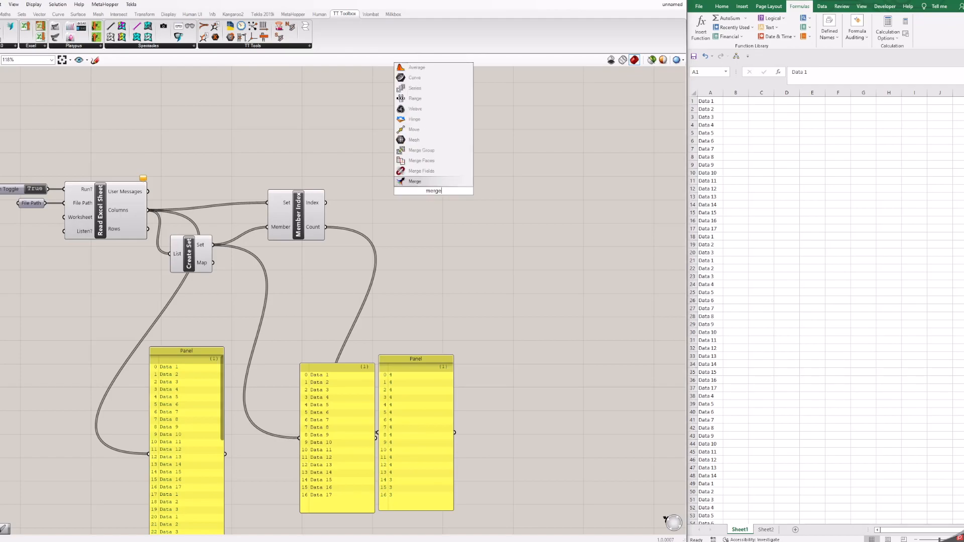
click(415, 180)
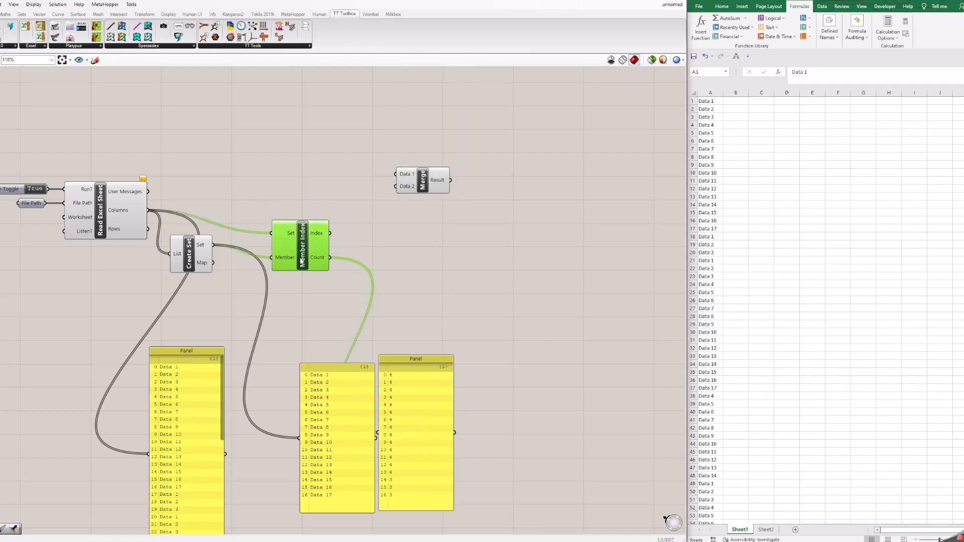
drag(302, 246, 305, 223)
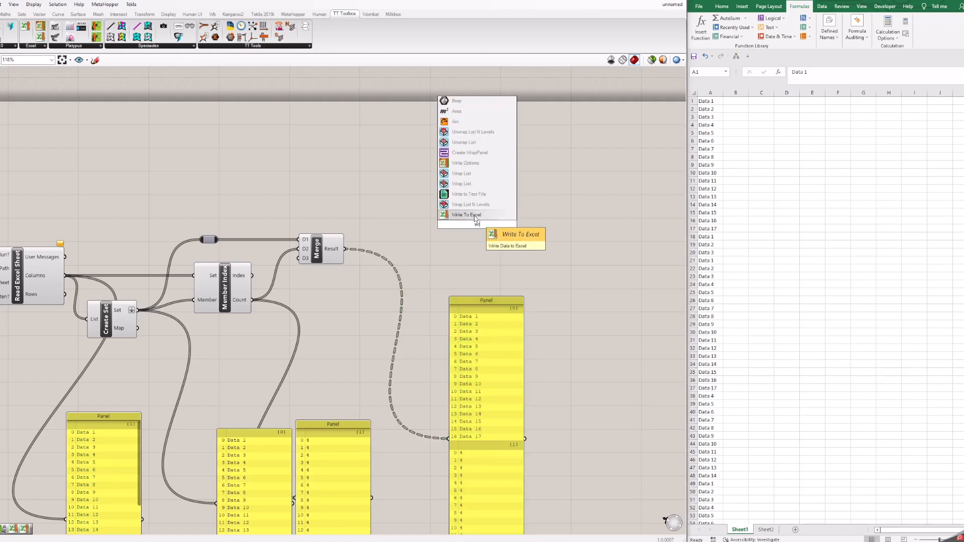
Set up Write To Excel with RESULT and FALSE panels, merged data, and a True toggle on Run.
click(465, 215)
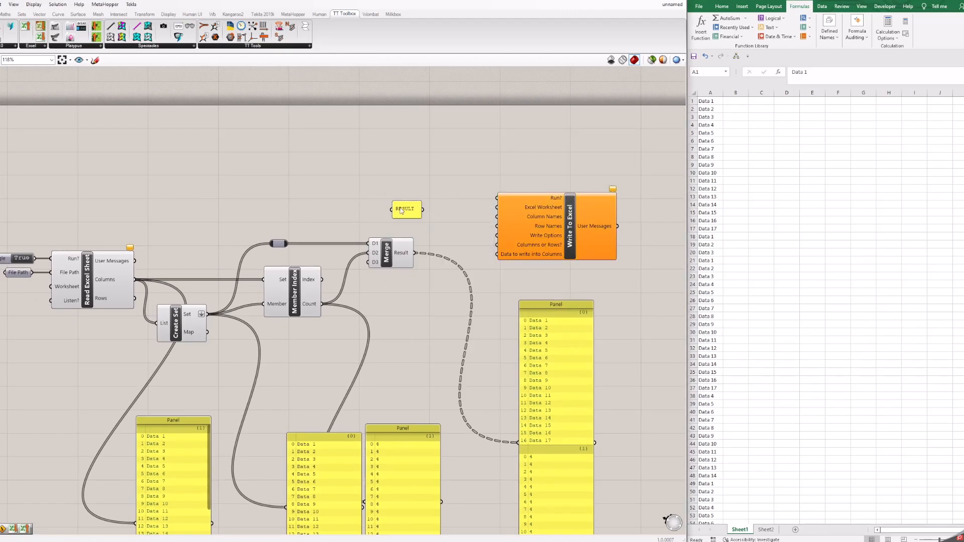
drag(404, 209, 458, 226)
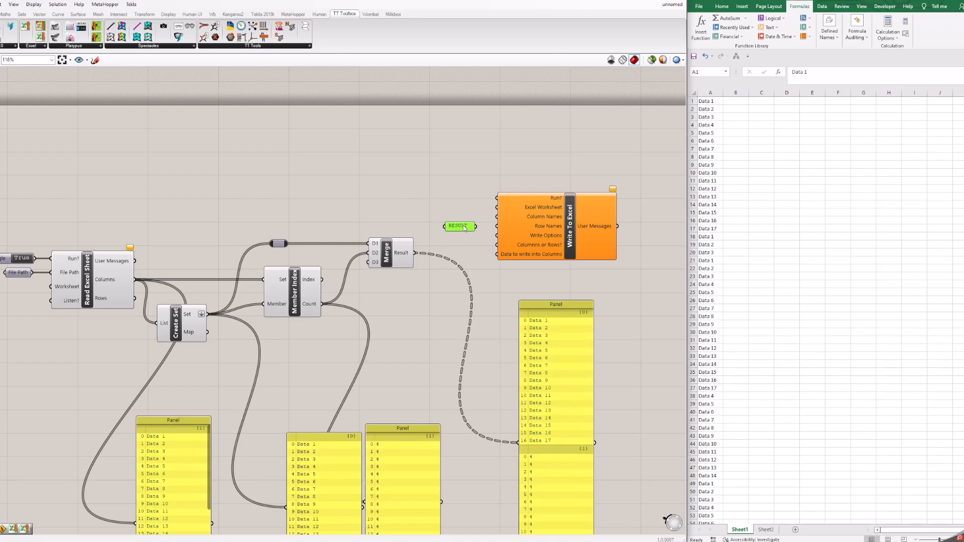
double_click(458, 226)
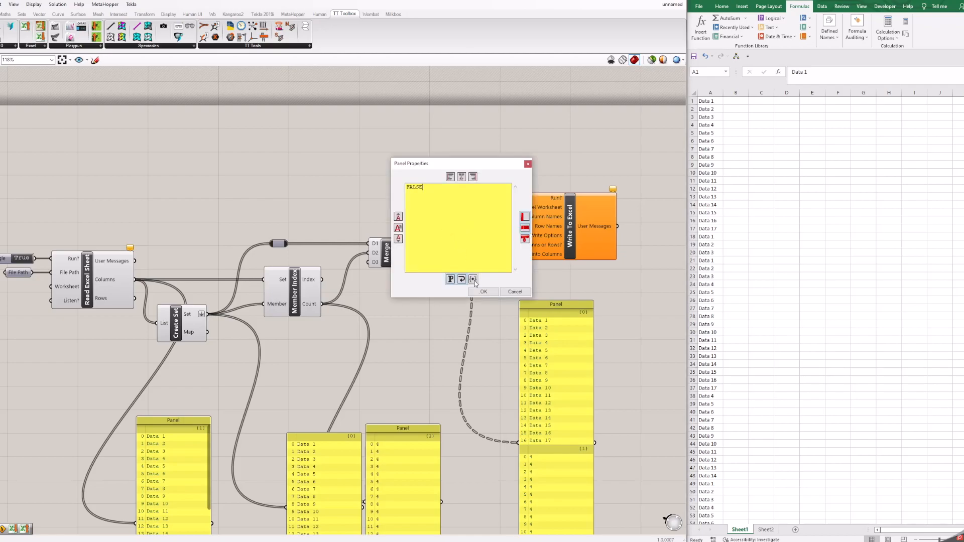
click(483, 292)
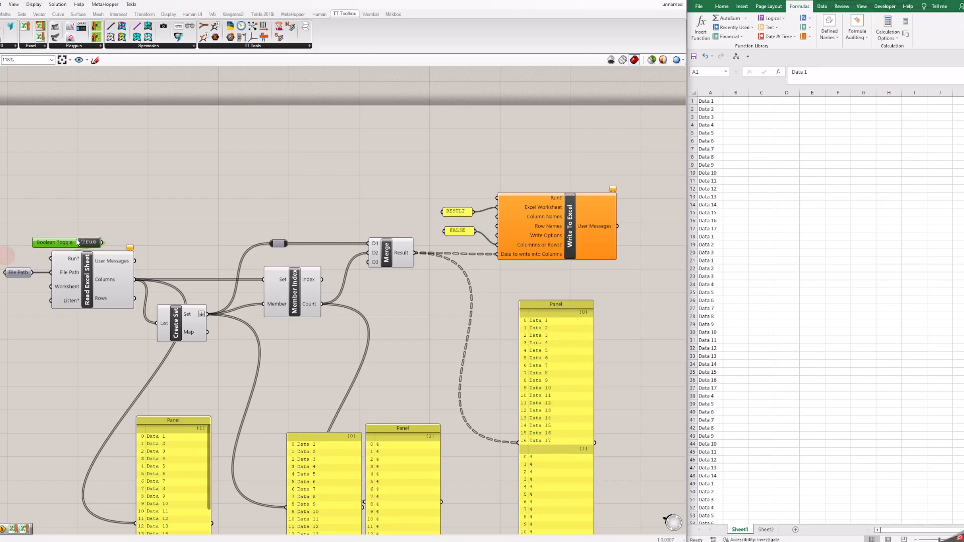
drag(67, 243, 409, 192)
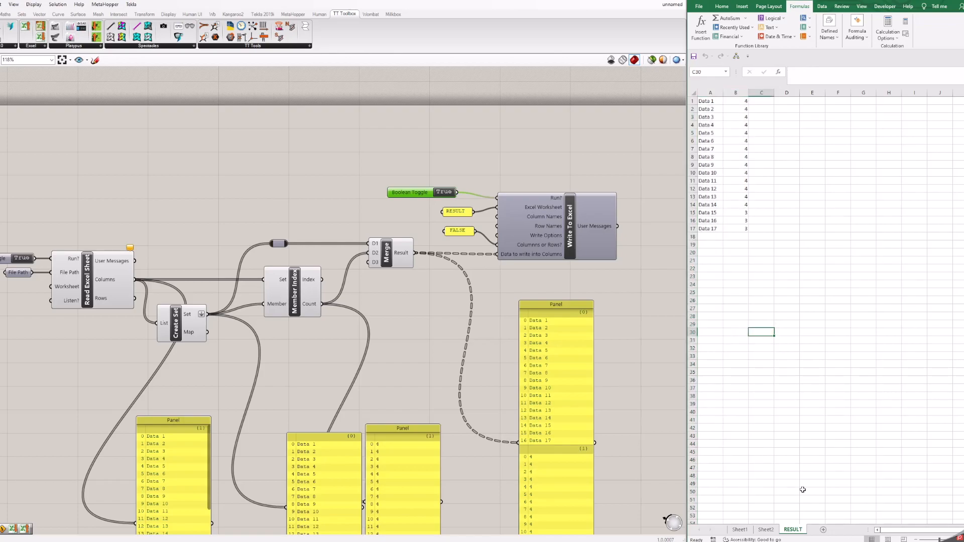
mouse_move(798, 421)
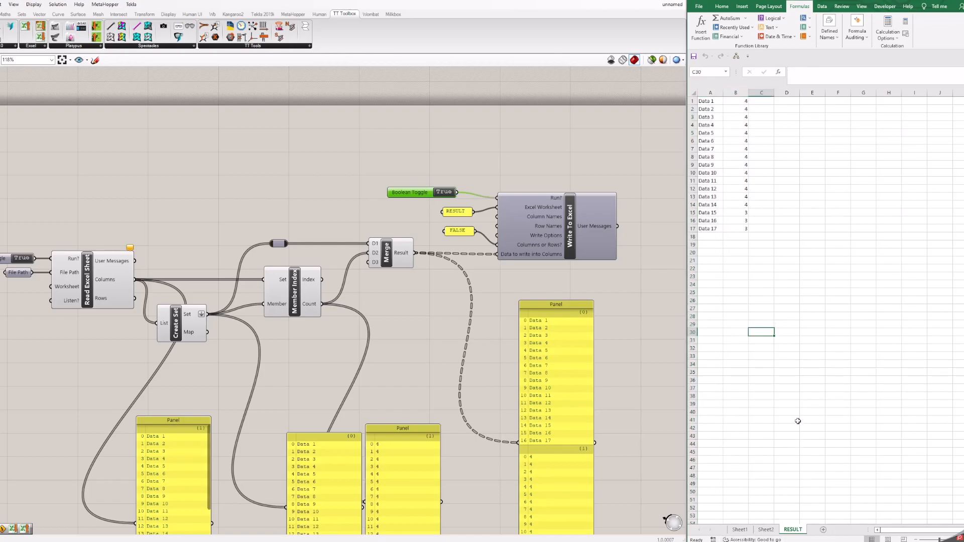
mouse_move(762, 153)
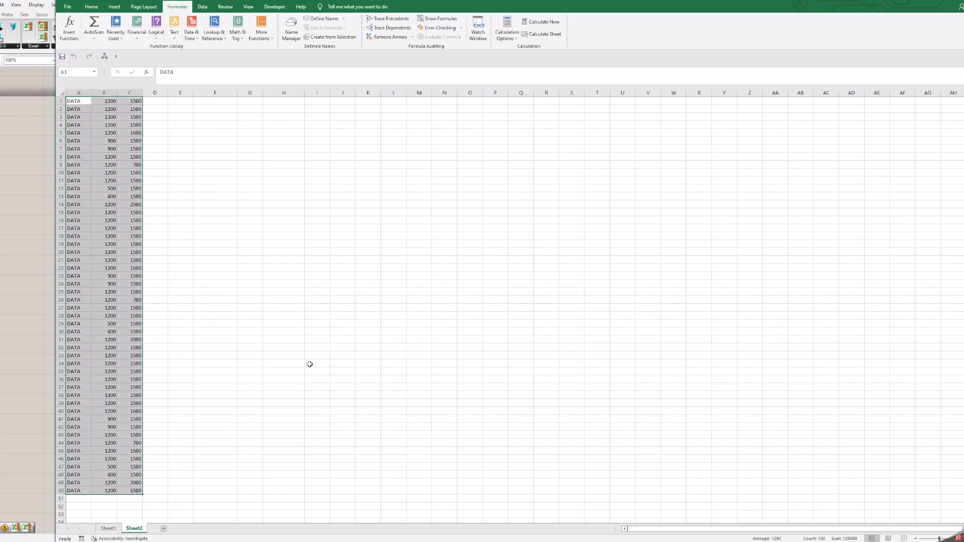
Build CONCATENATE(B1,",",C1) in column F to join width and height.
click(316, 362)
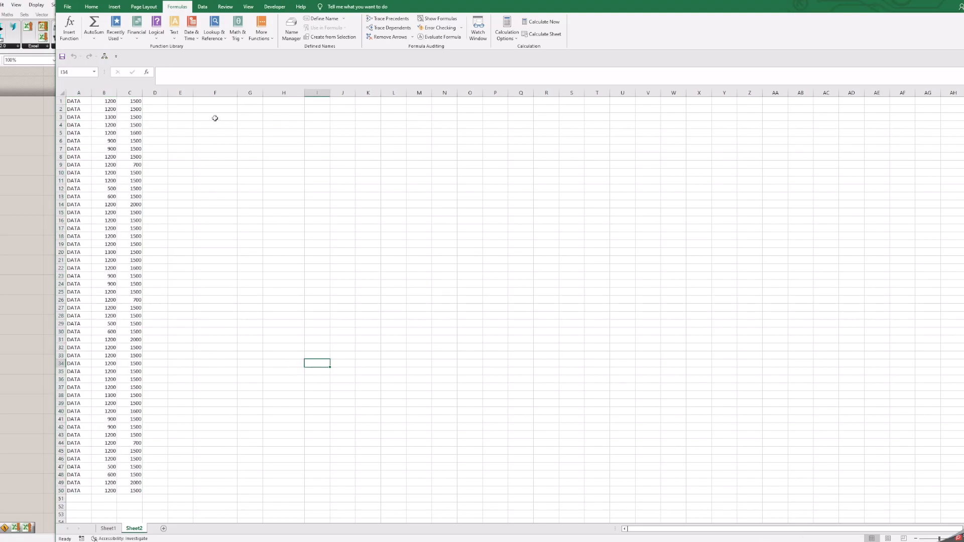
mouse_move(219, 103)
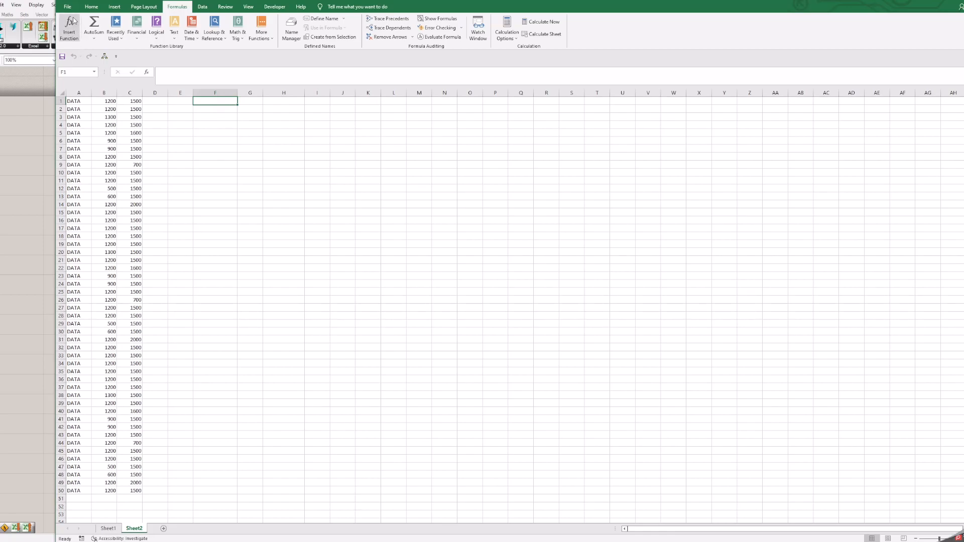
click(69, 28)
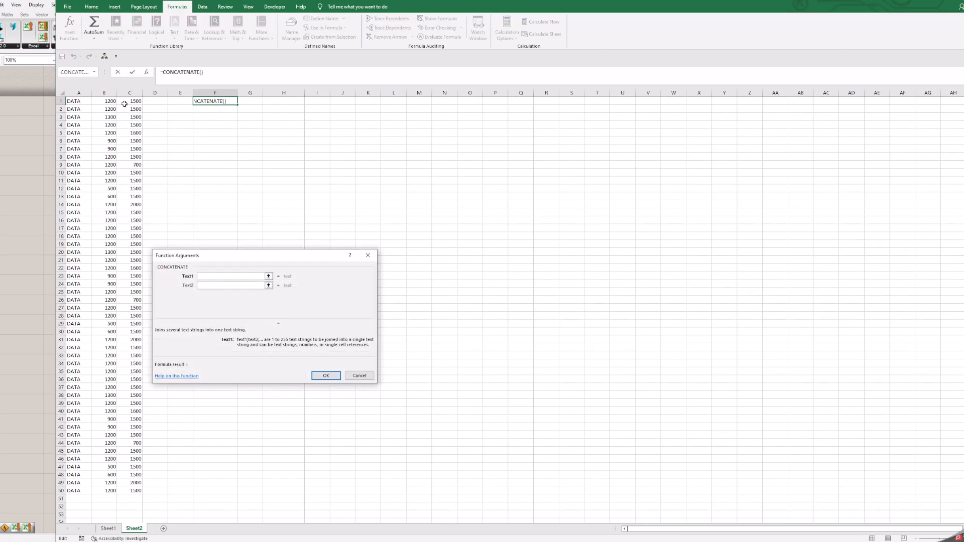
click(104, 100)
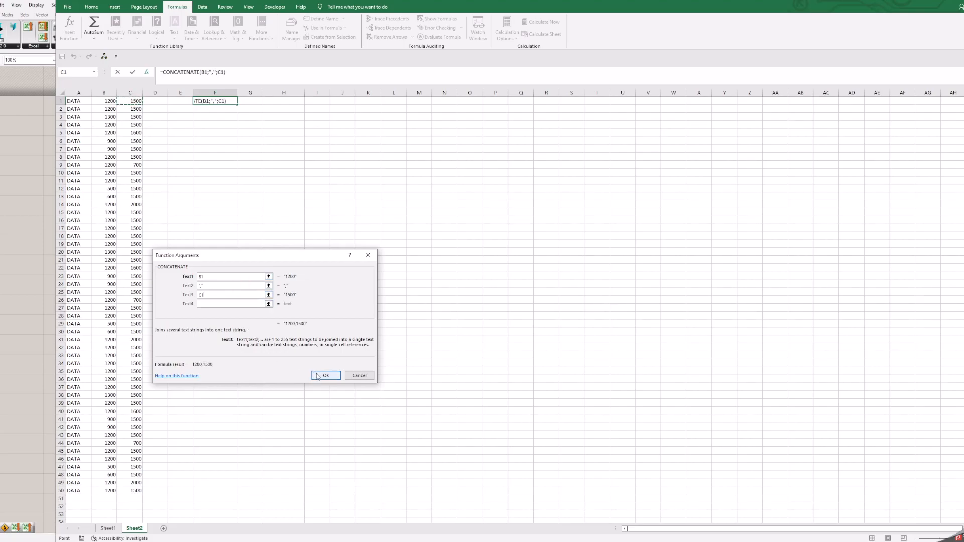
click(325, 376)
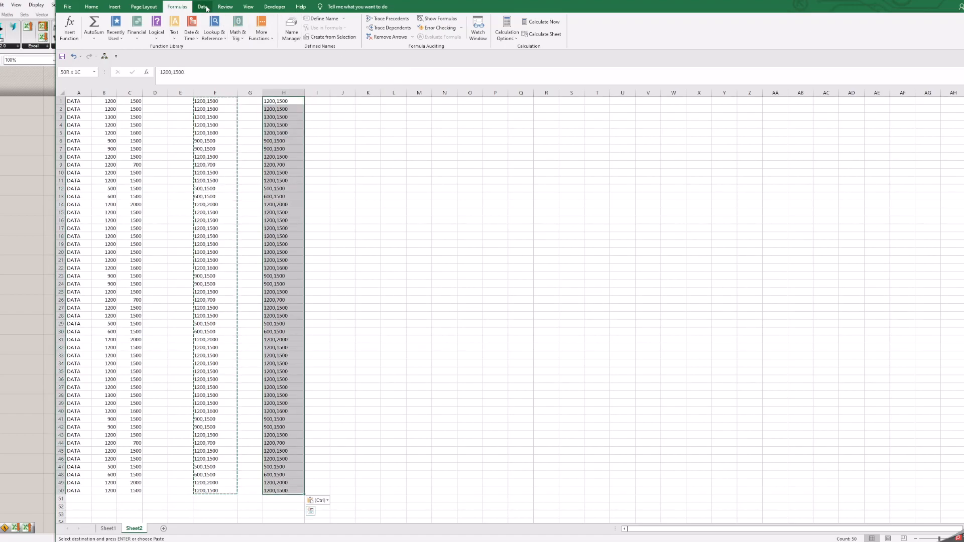
Remove duplicate pairs from column H and start COUNTIF with range F1:F50.
click(202, 7)
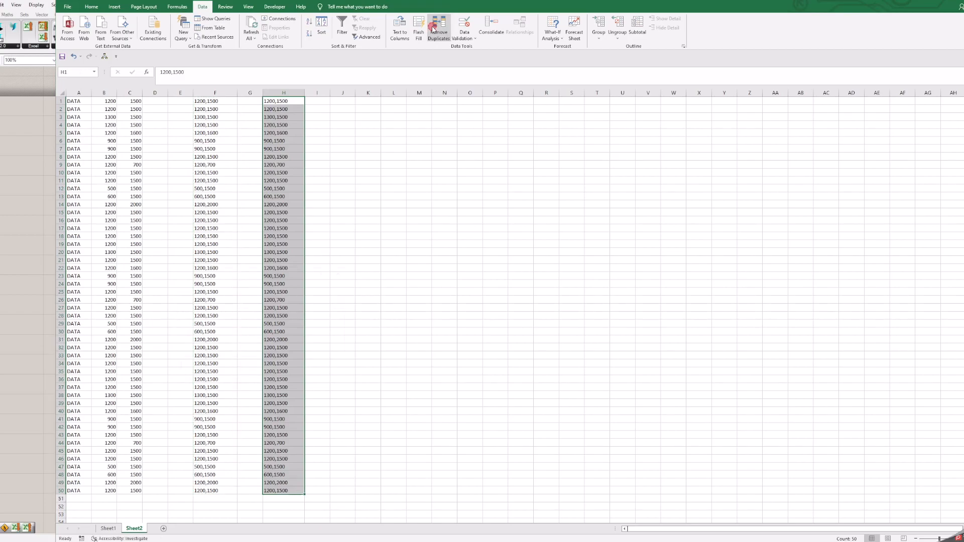
click(439, 29)
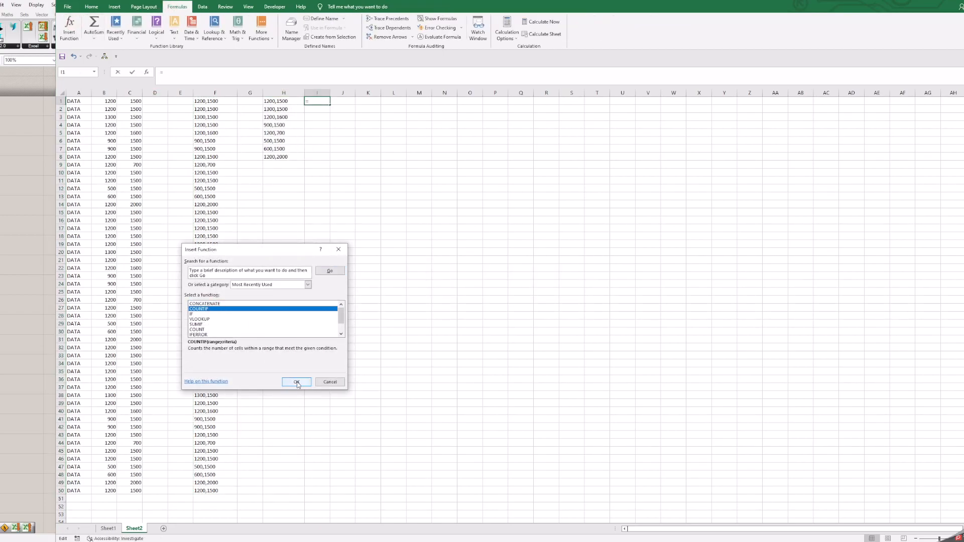
click(298, 382)
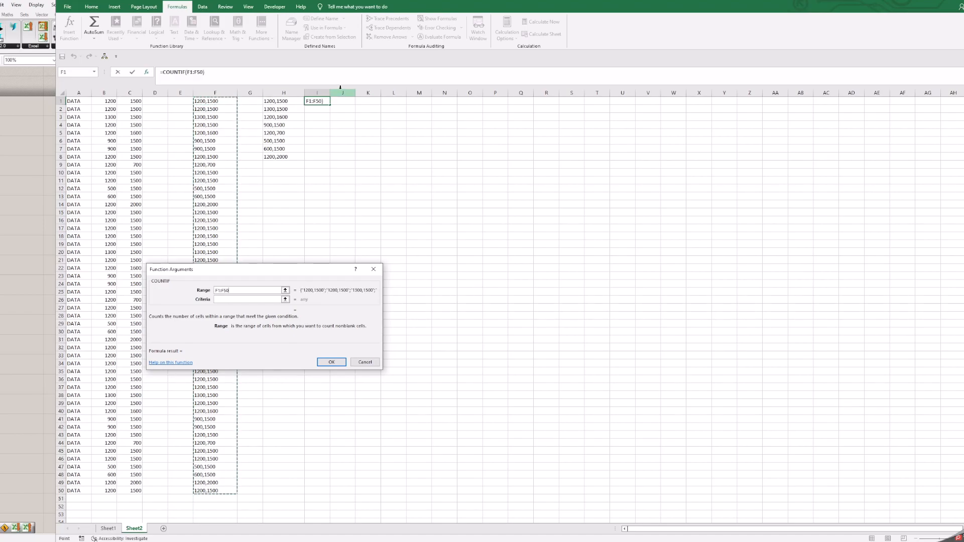
click(330, 361)
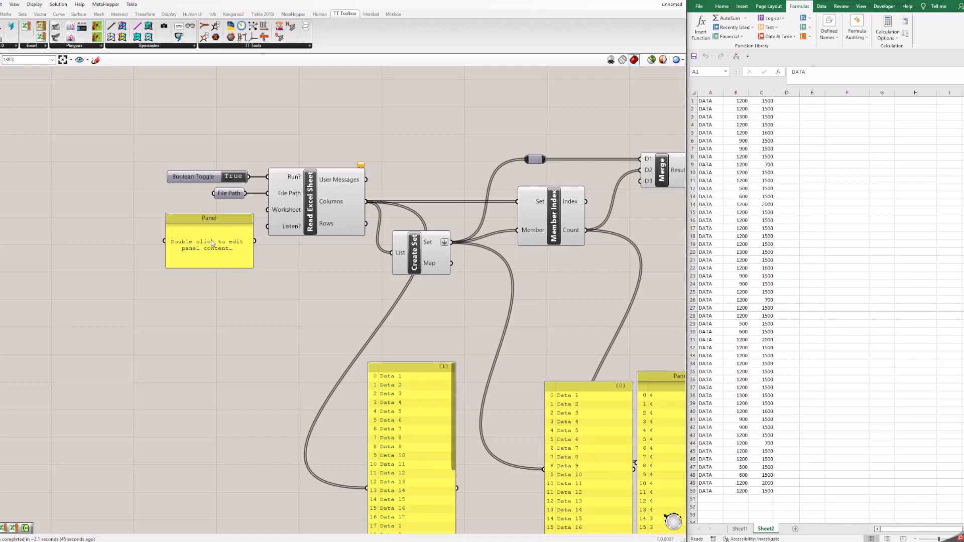
Set a 'Sheet2' panel as the worksheet and show the read rows in a panel.
double_click(209, 240)
text(Sheet2)
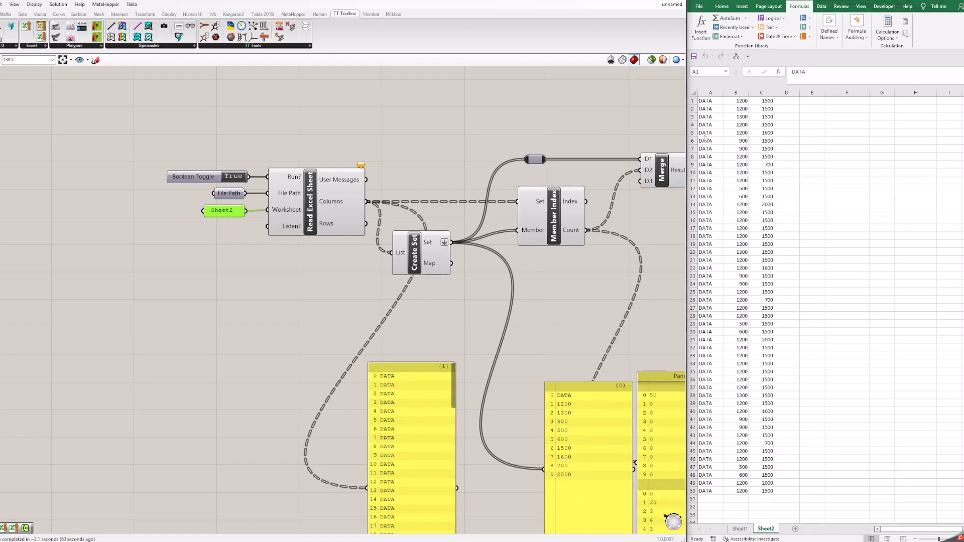
scroll(down, 3)
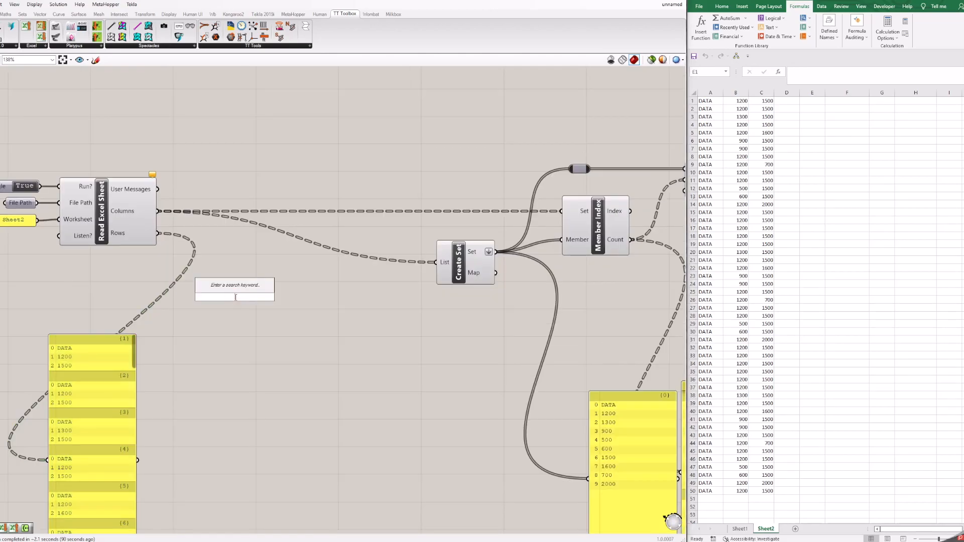
Add Cull Index and List Item components fed by the Sheet2 rows.
text(cull)
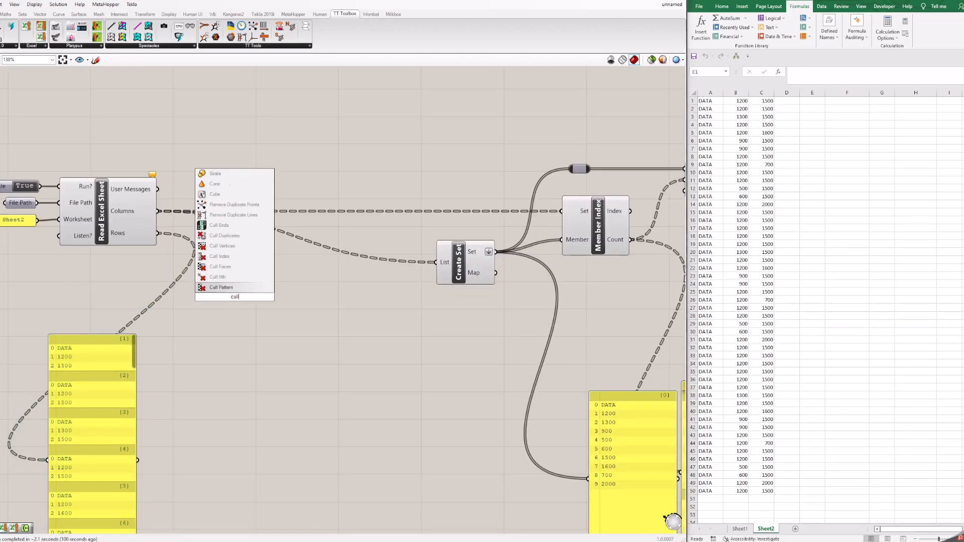
click(220, 257)
text(list it)
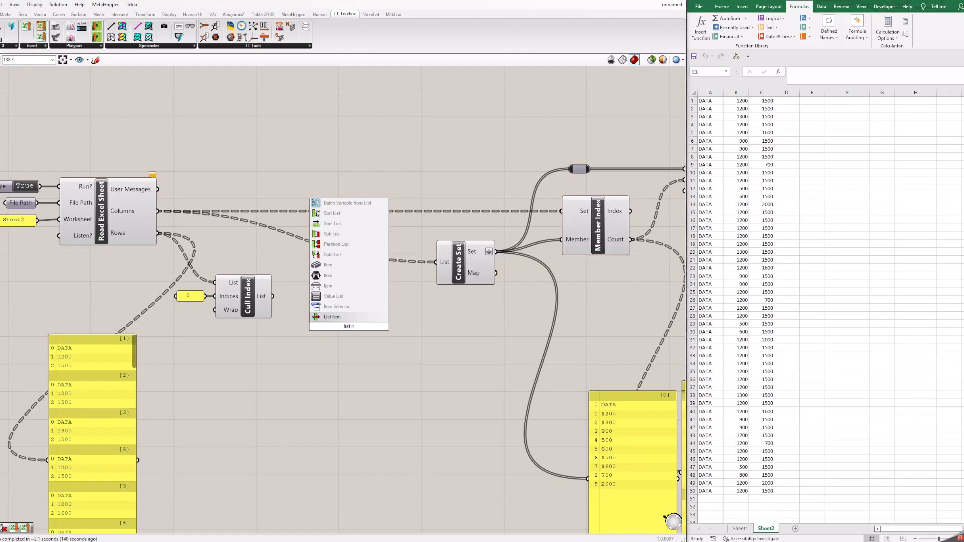
click(332, 316)
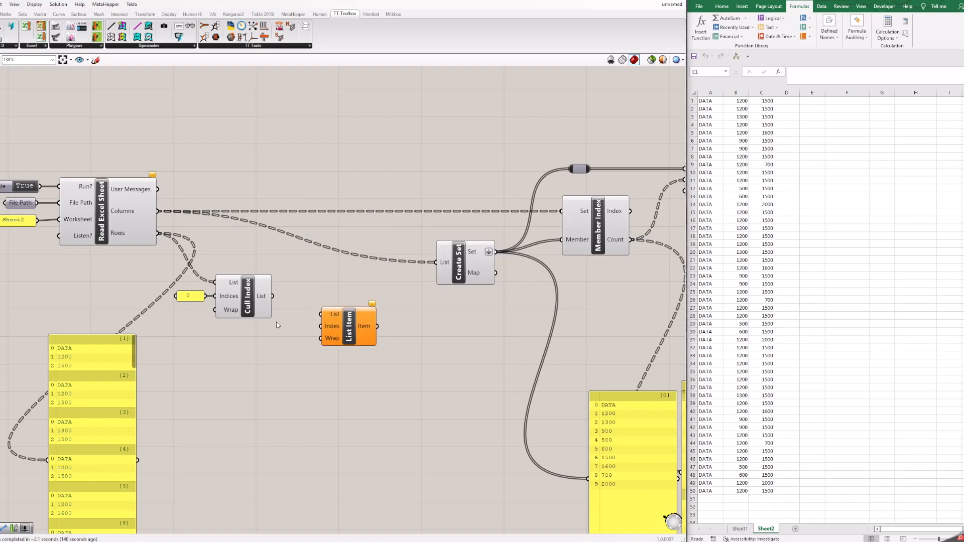
drag(269, 296, 325, 314)
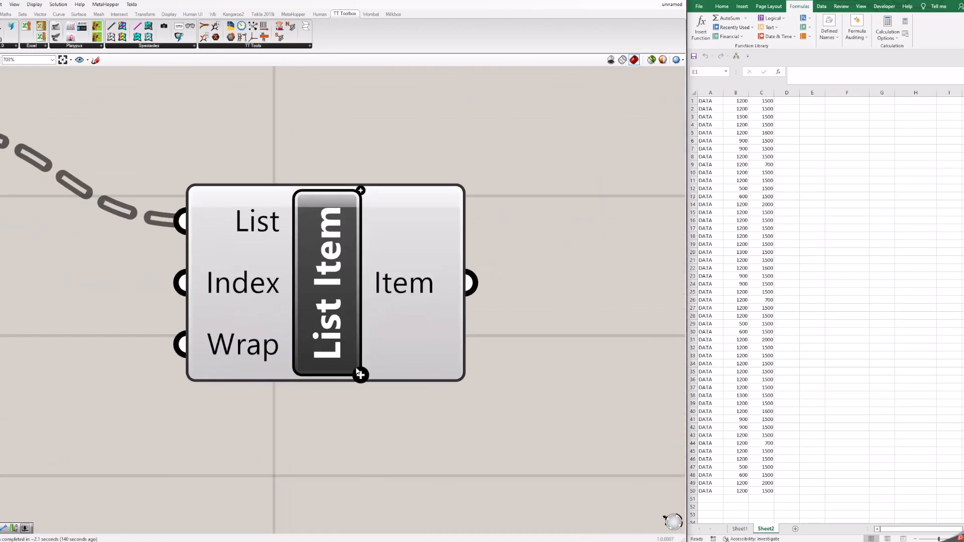
Add a Concatenate with a comma separator panel to output pairs like 1200,1500.
scroll(down, 3)
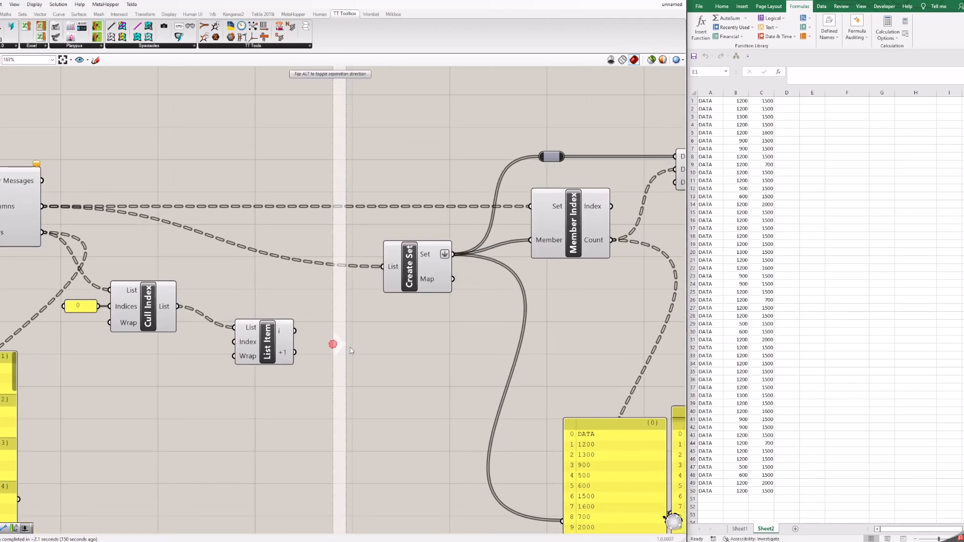
double_click(333, 345)
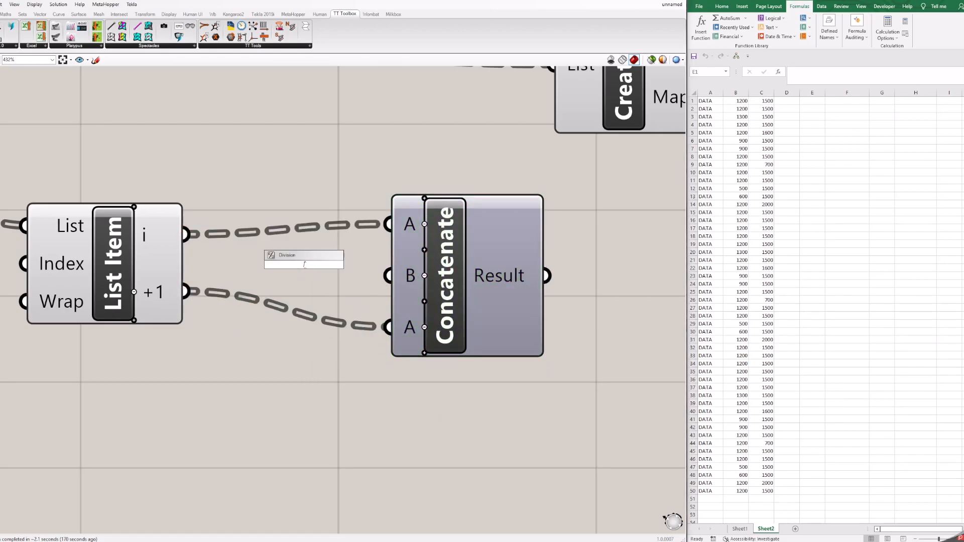
click(303, 263)
text(,)
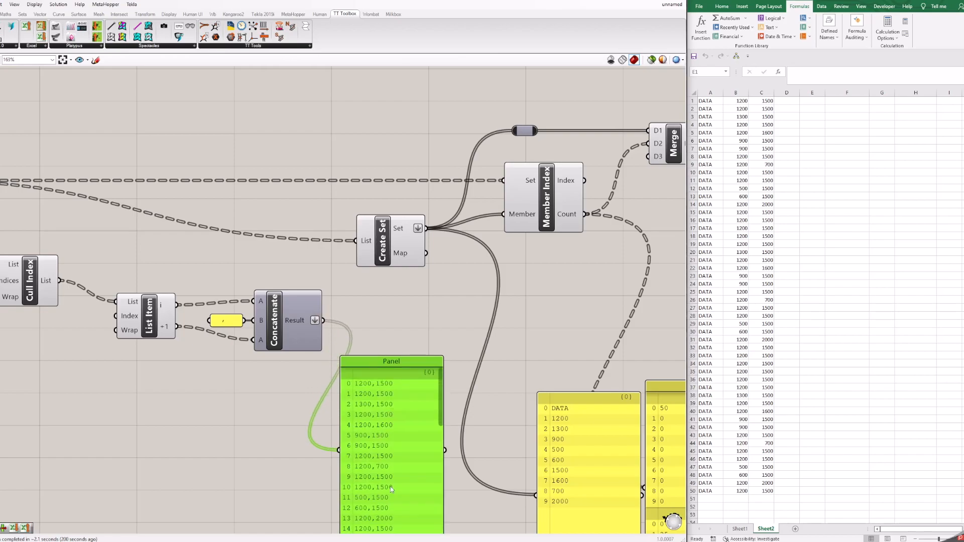
Feed the pairs into Create Set, graft its output, and set the options panel to TRUE.
drag(391, 361, 376, 389)
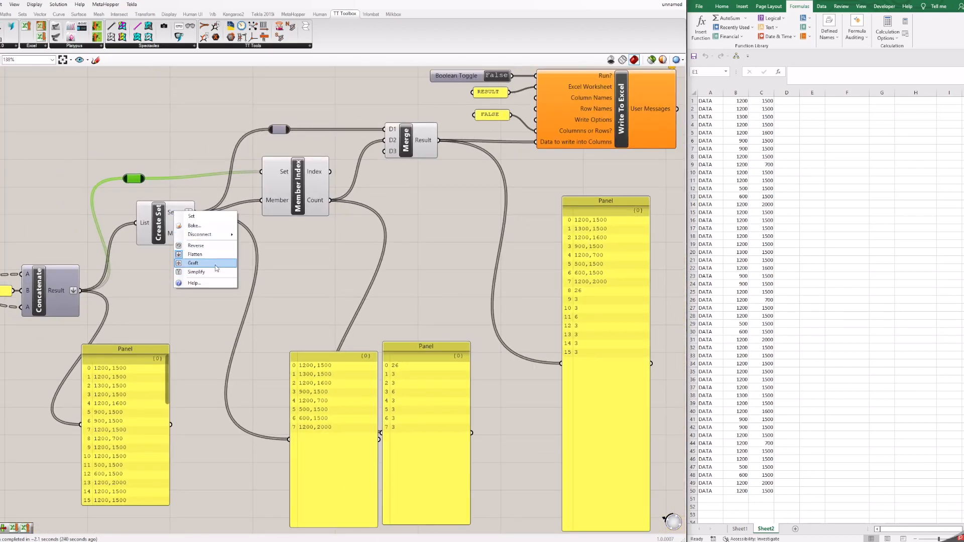
click(193, 262)
text(TRUE)
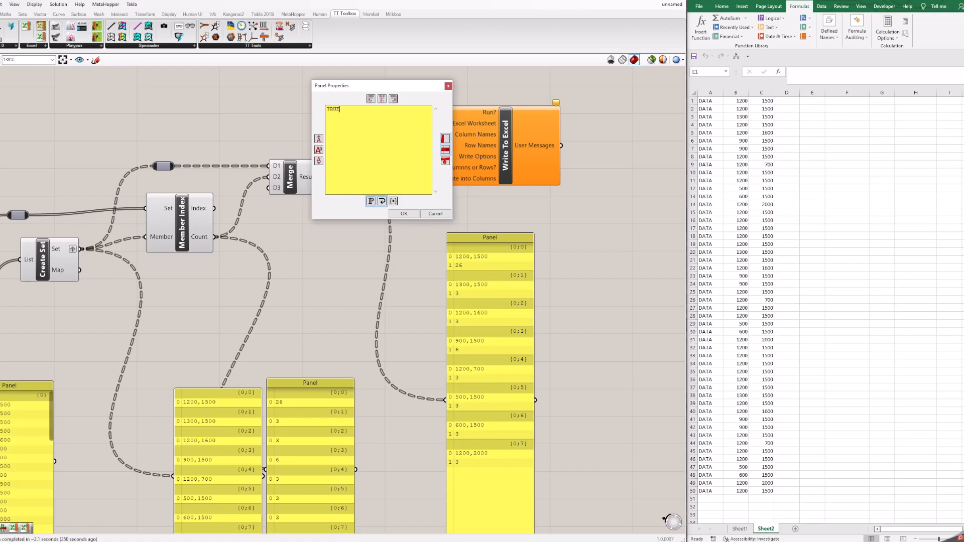
click(404, 213)
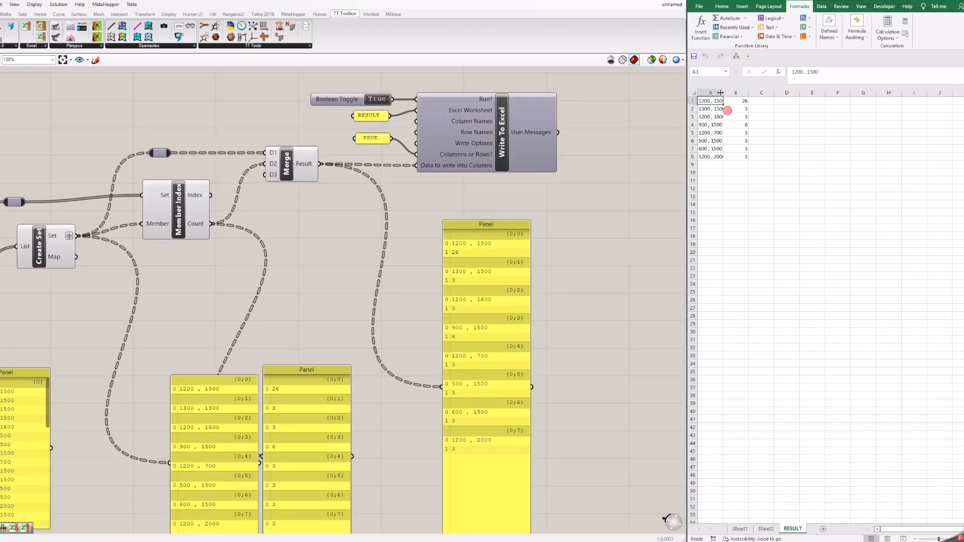
Widen column A in Excel and check the eight pair counts on the RESULT sheet.
click(765, 141)
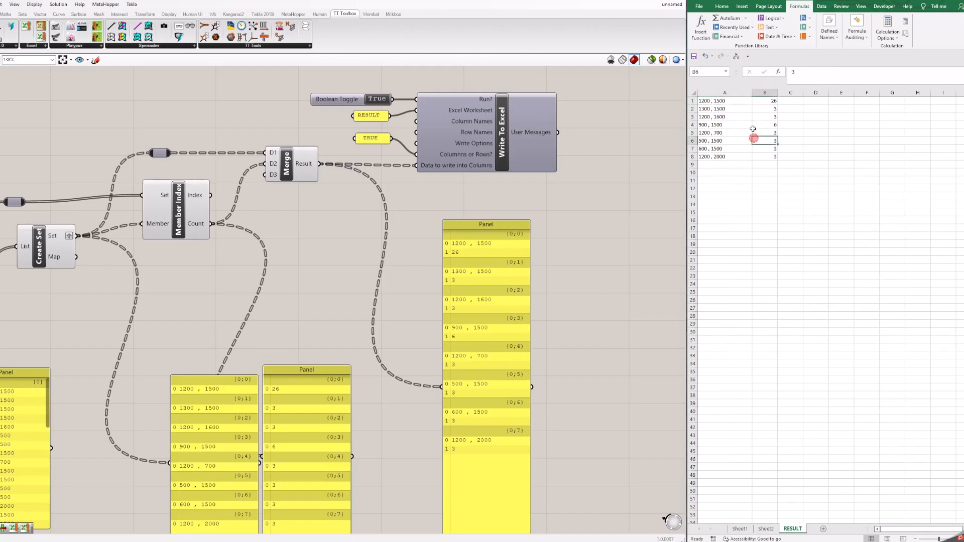
click(725, 93)
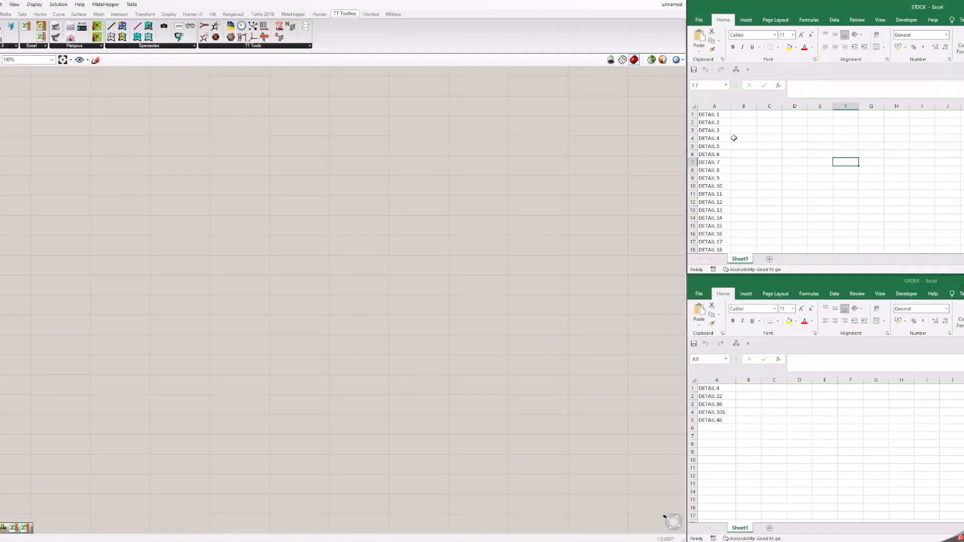
mouse_move(728, 119)
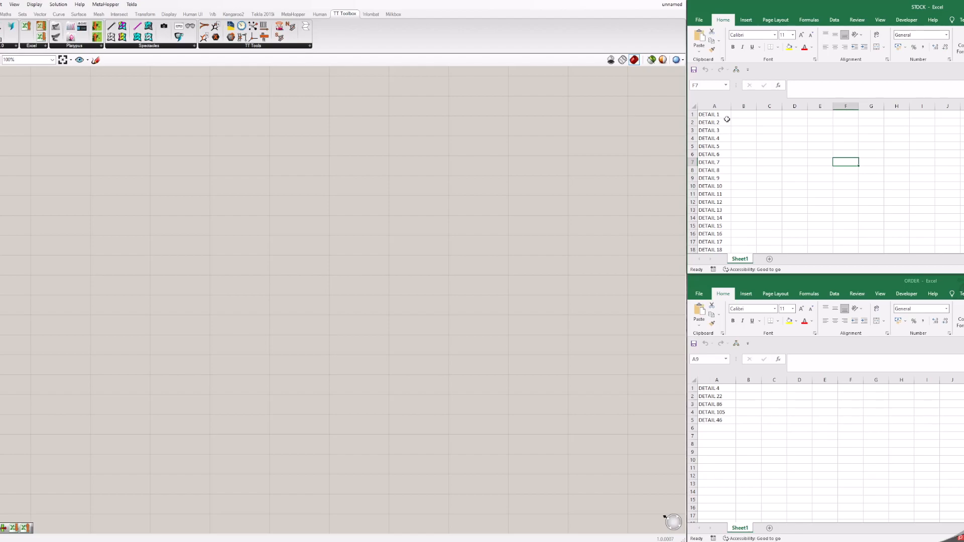
click(714, 122)
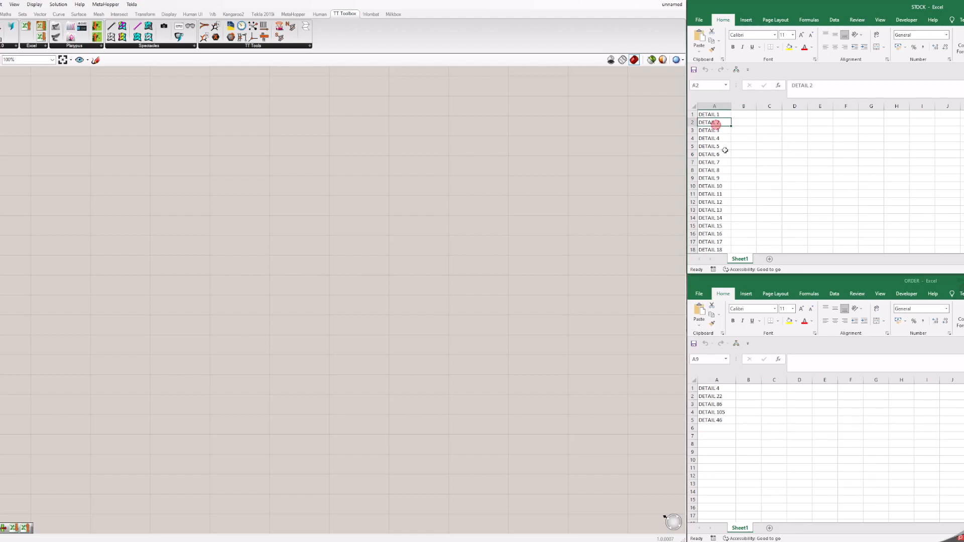
scroll(down, 3)
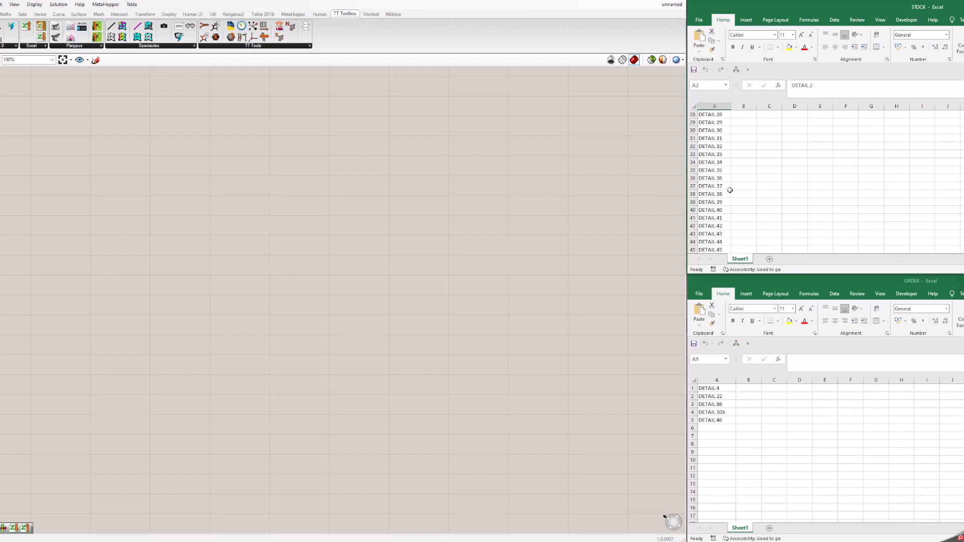
scroll(down, 3)
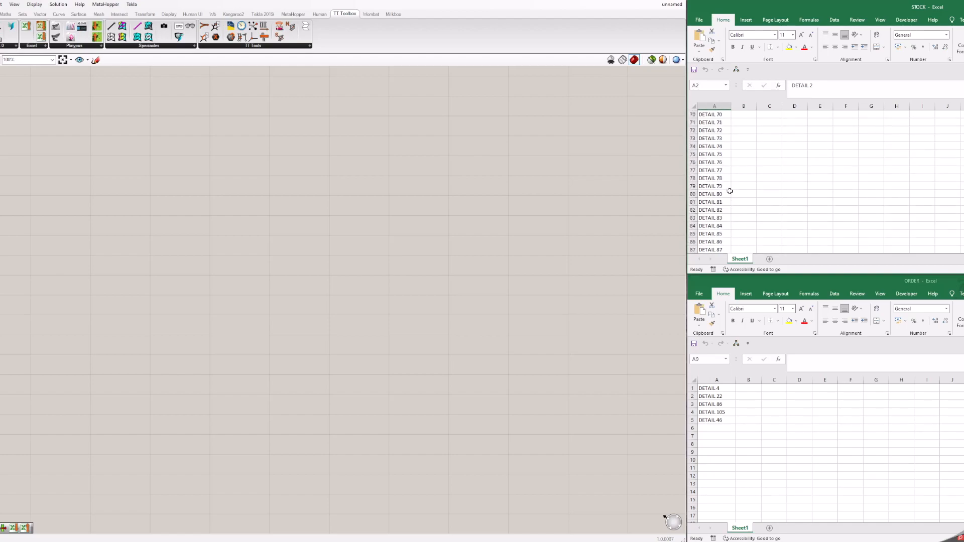
scroll(down, 3)
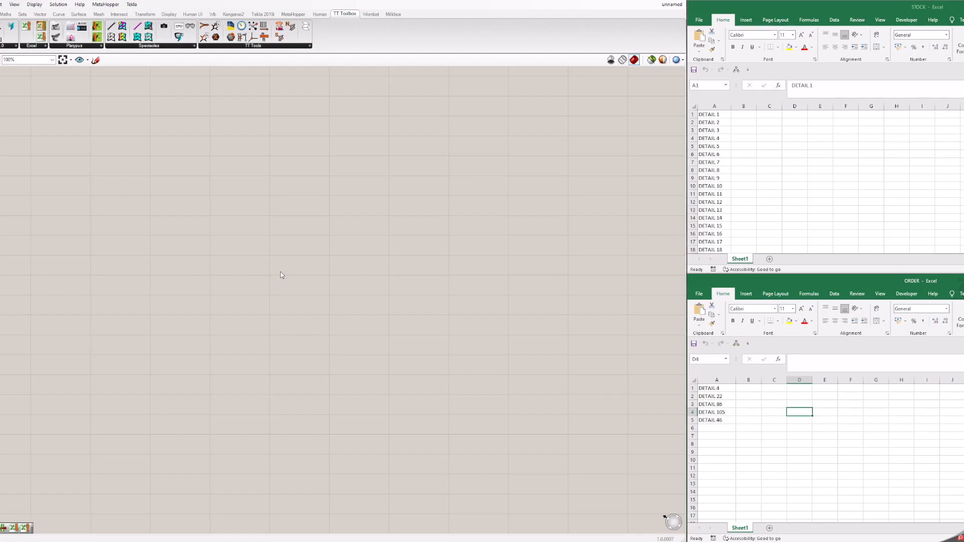
mouse_move(172, 217)
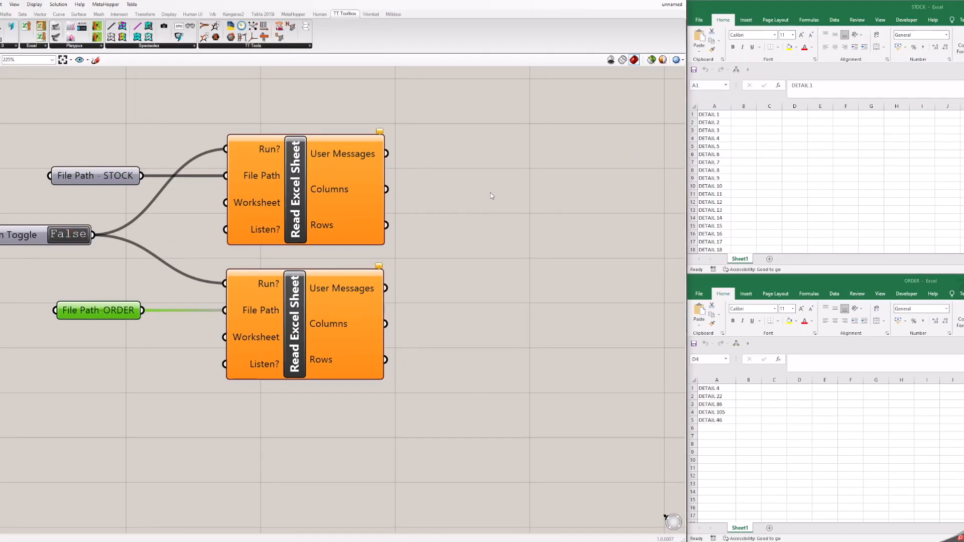
Enable reading of the STOCK and ORDER workbooks, add Member Index on stock columns with grafted order details.
click(69, 234)
text(mem)
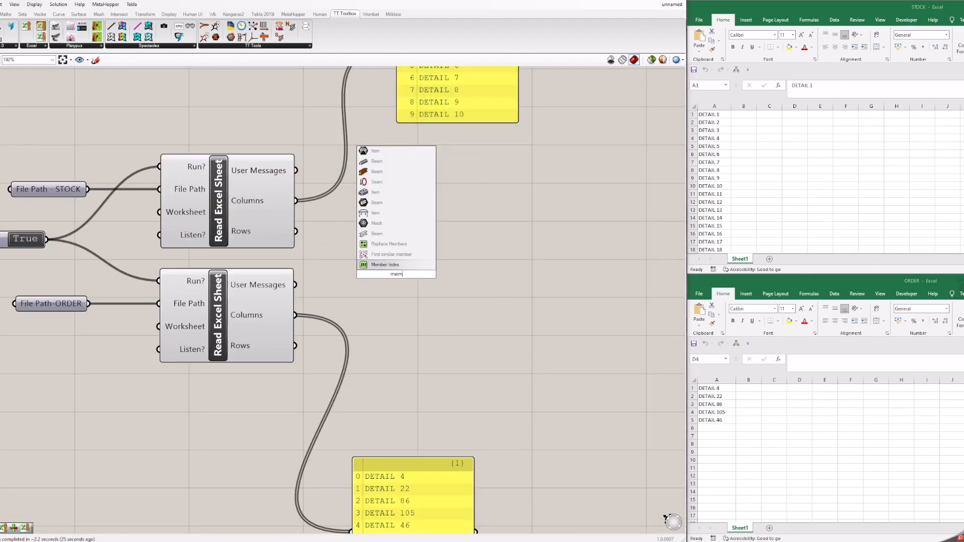
click(385, 264)
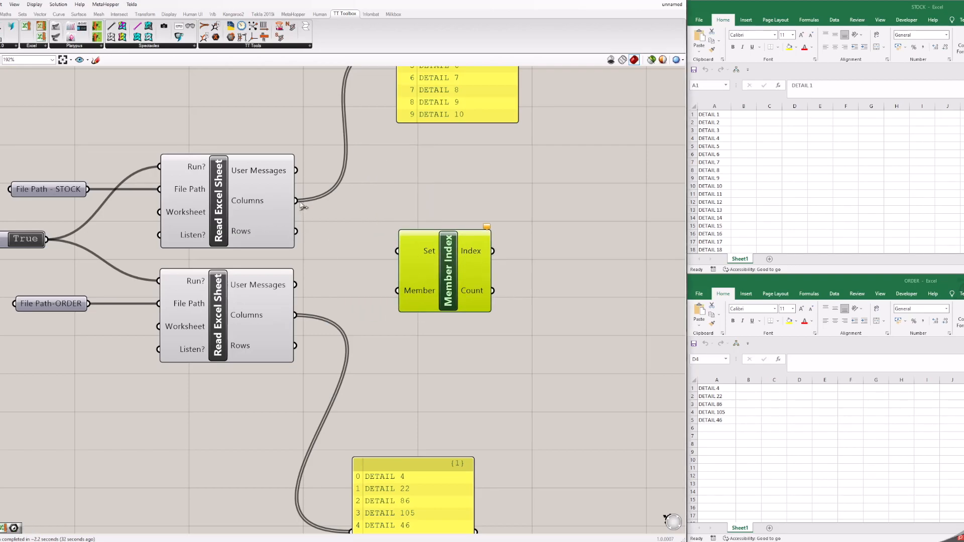
right_click(296, 201)
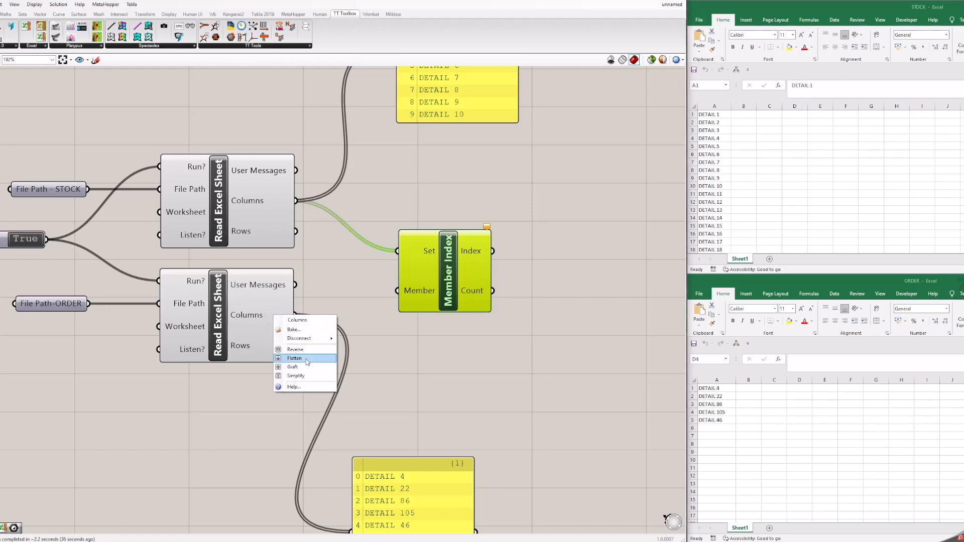
click(294, 358)
text(lis)
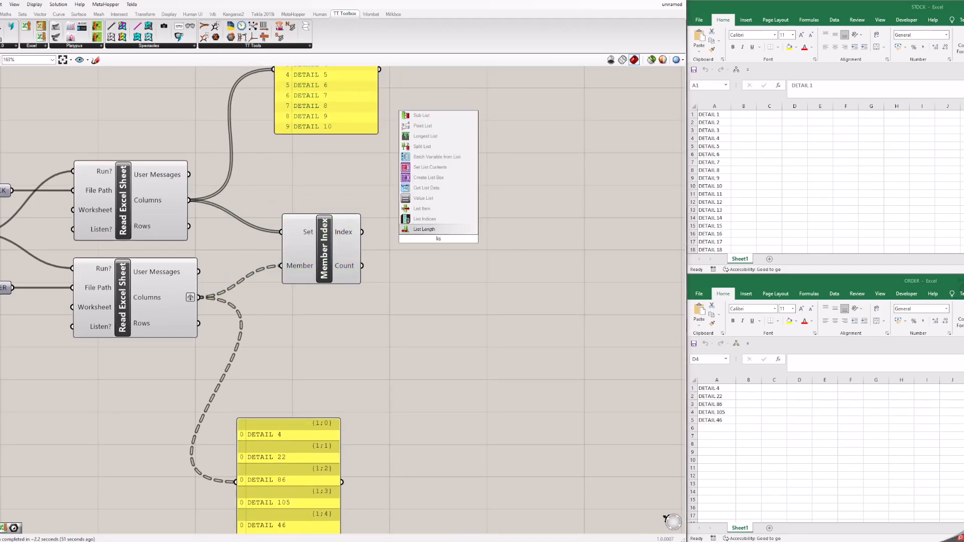
Count Member Index matches with List Length into a panel and set the Concatenate separator text.
click(424, 229)
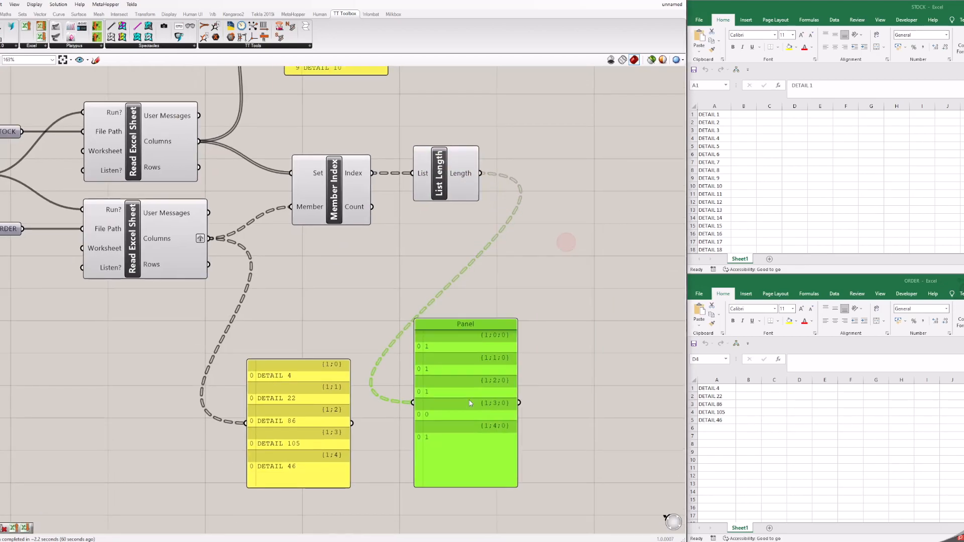
drag(465, 324, 403, 355)
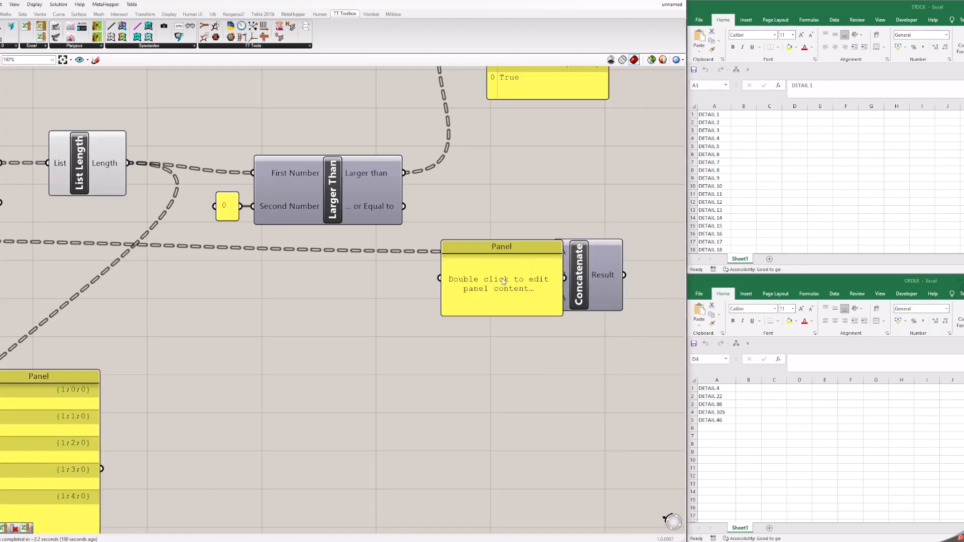
double_click(502, 281)
text(-)
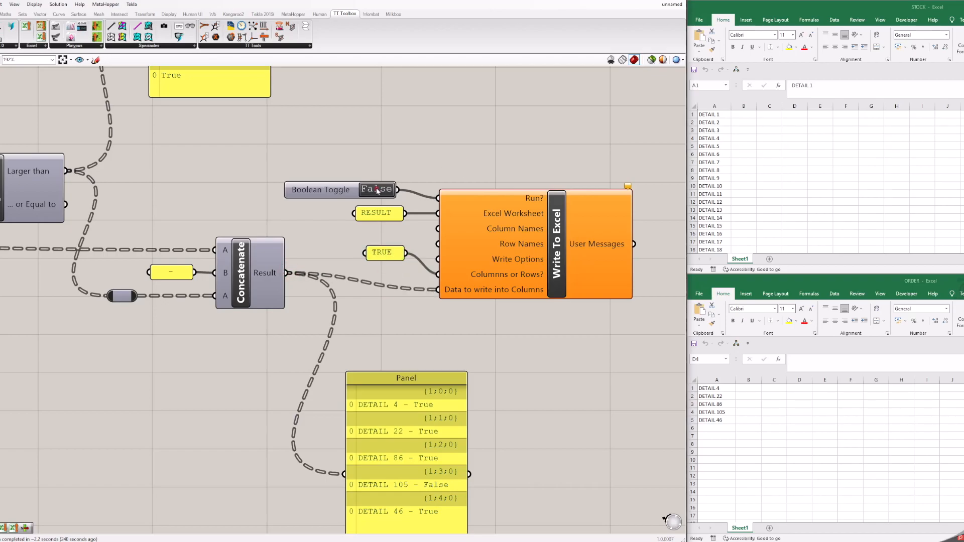
Run Write To Excel to fill the ORDER workbook's RESULT sheet, then view the whole definition.
click(376, 190)
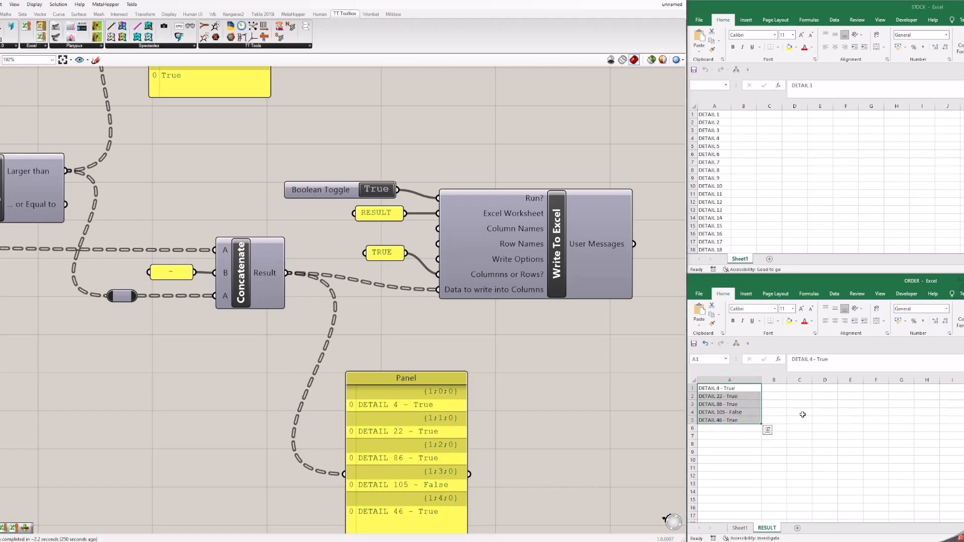
click(799, 412)
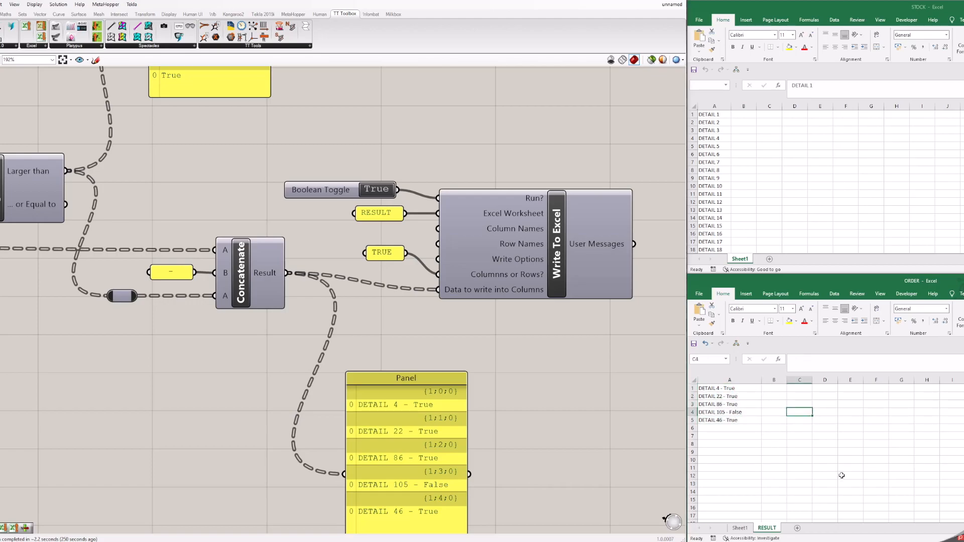
scroll(down, 3)
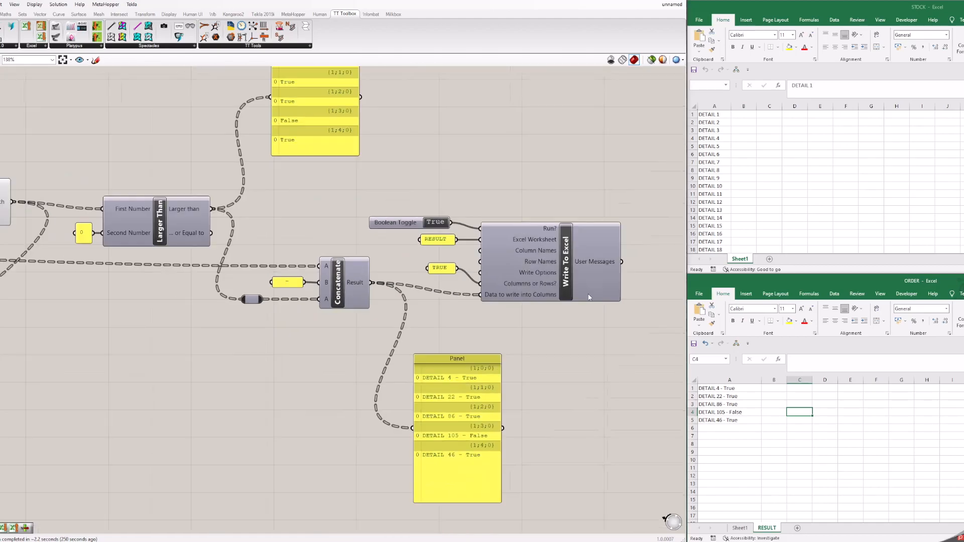
scroll(down, 3)
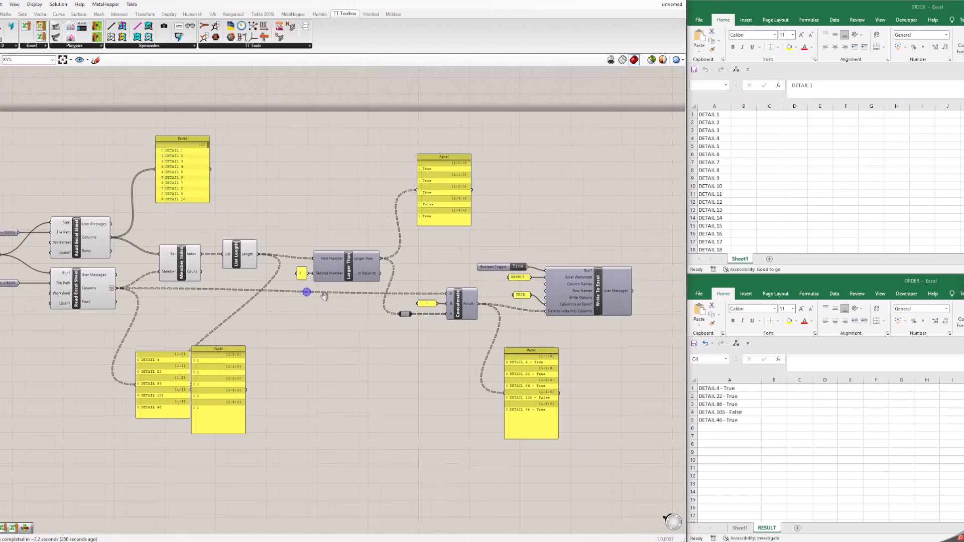